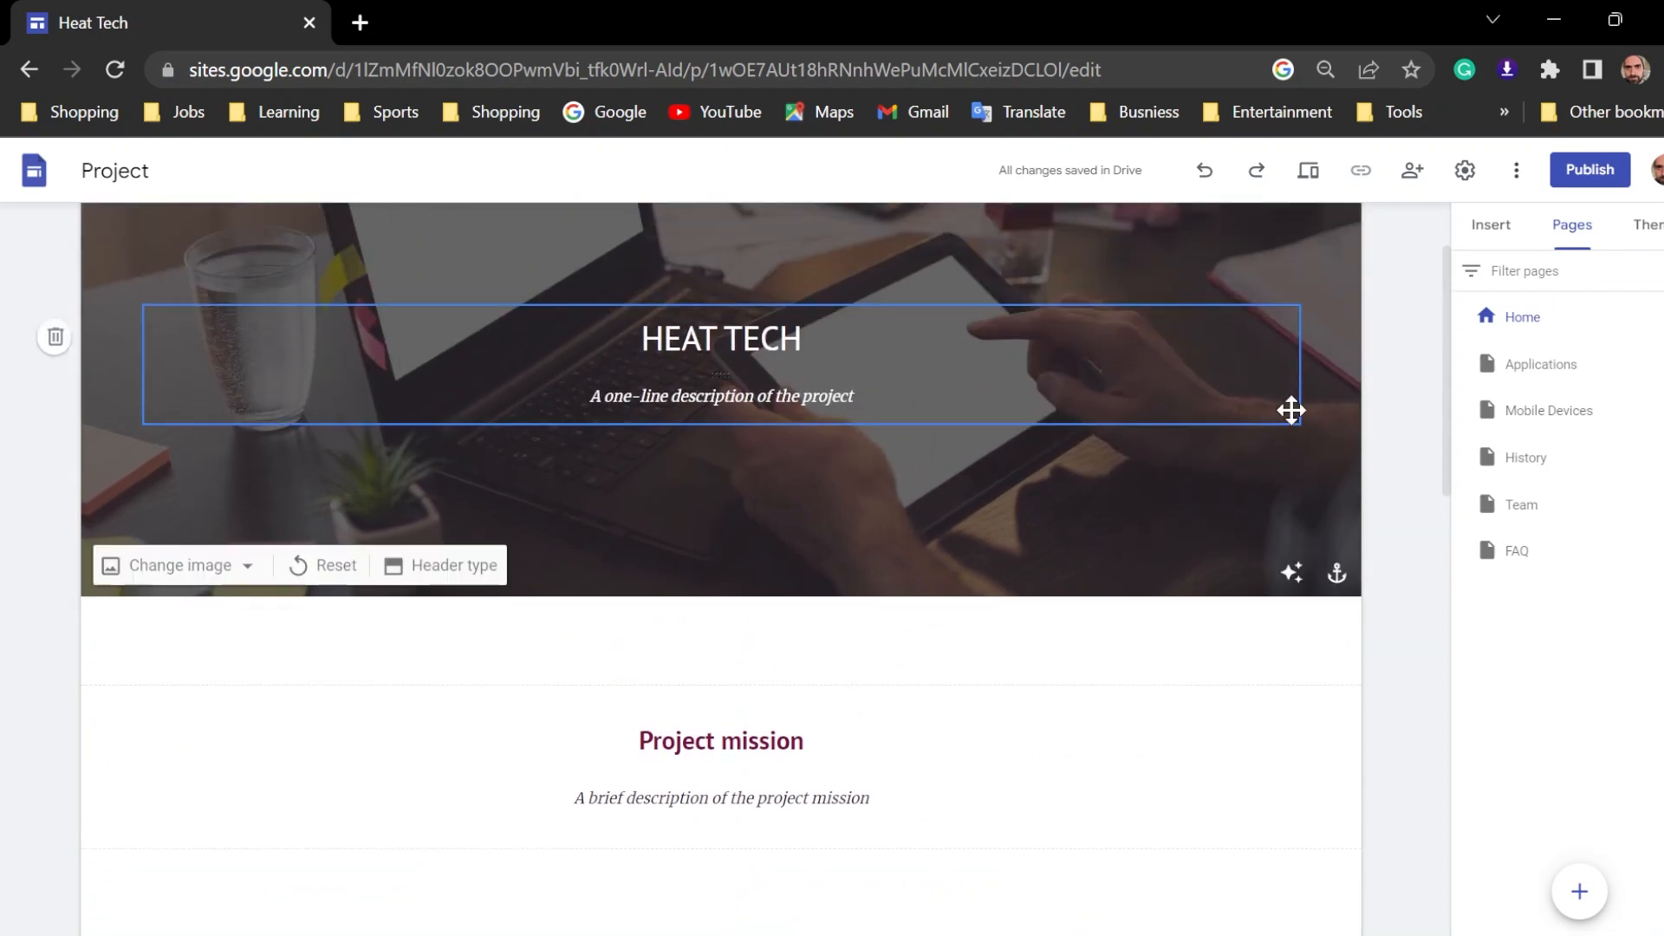
# Show the Insert panel and start an Embed from the web
pyautogui.click(1490, 226)
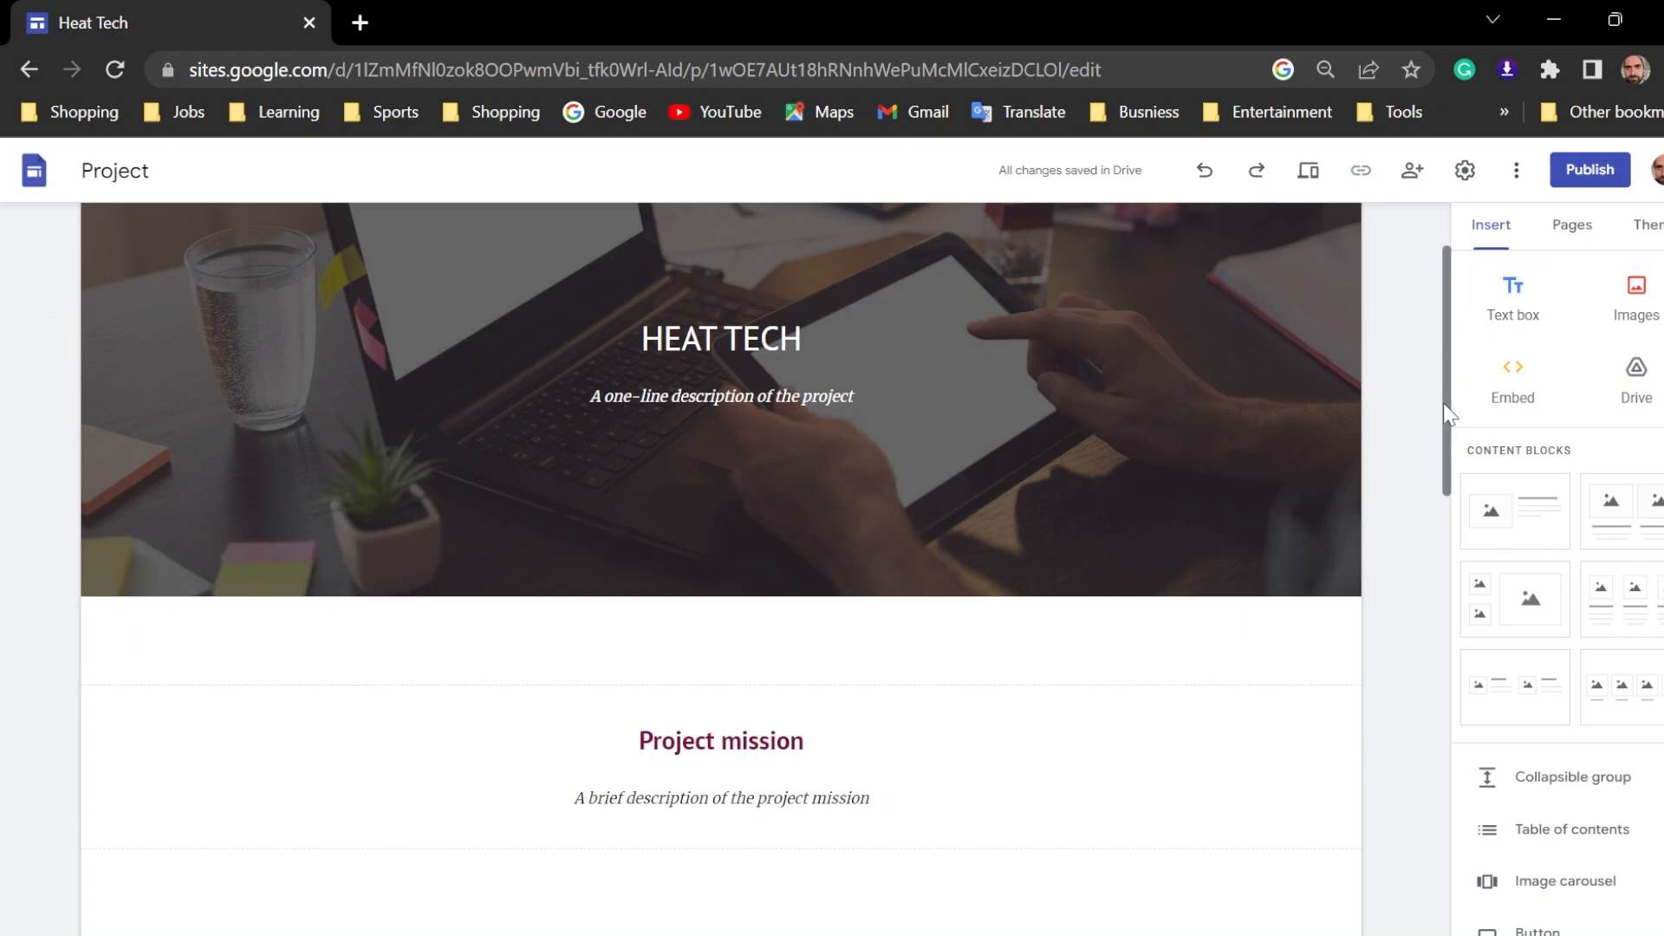
pyautogui.click(1512, 380)
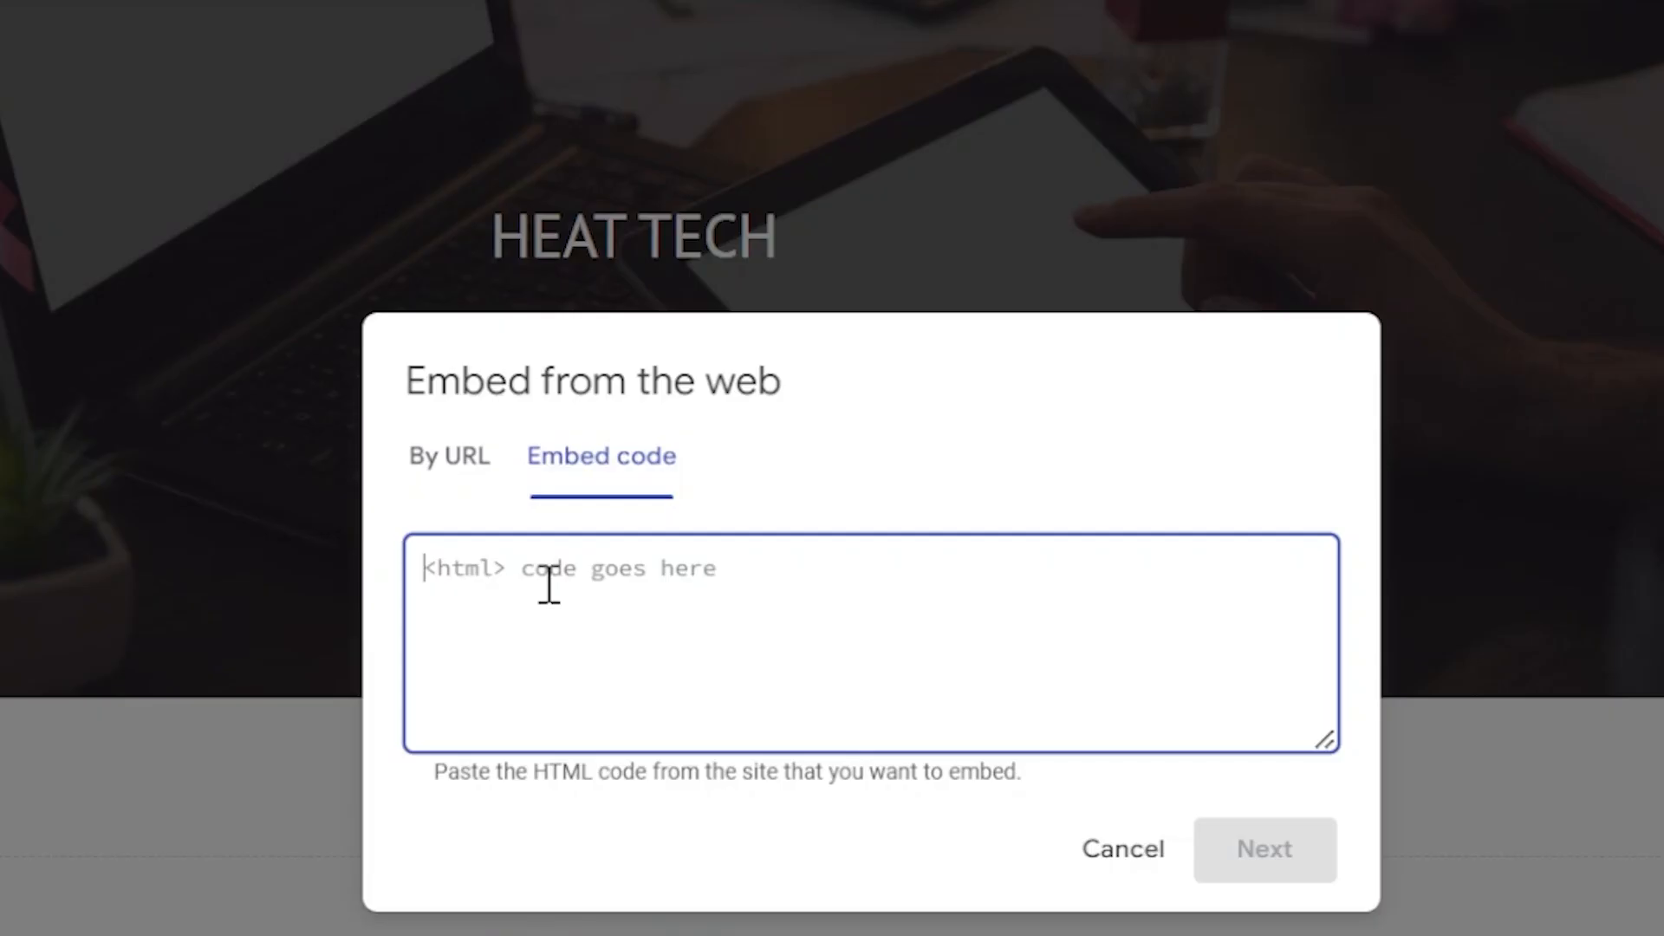
# Paste the site-search HTML into Embed code and select the placeholder siteSearchUrl
pyautogui.write('<html> code goes here')
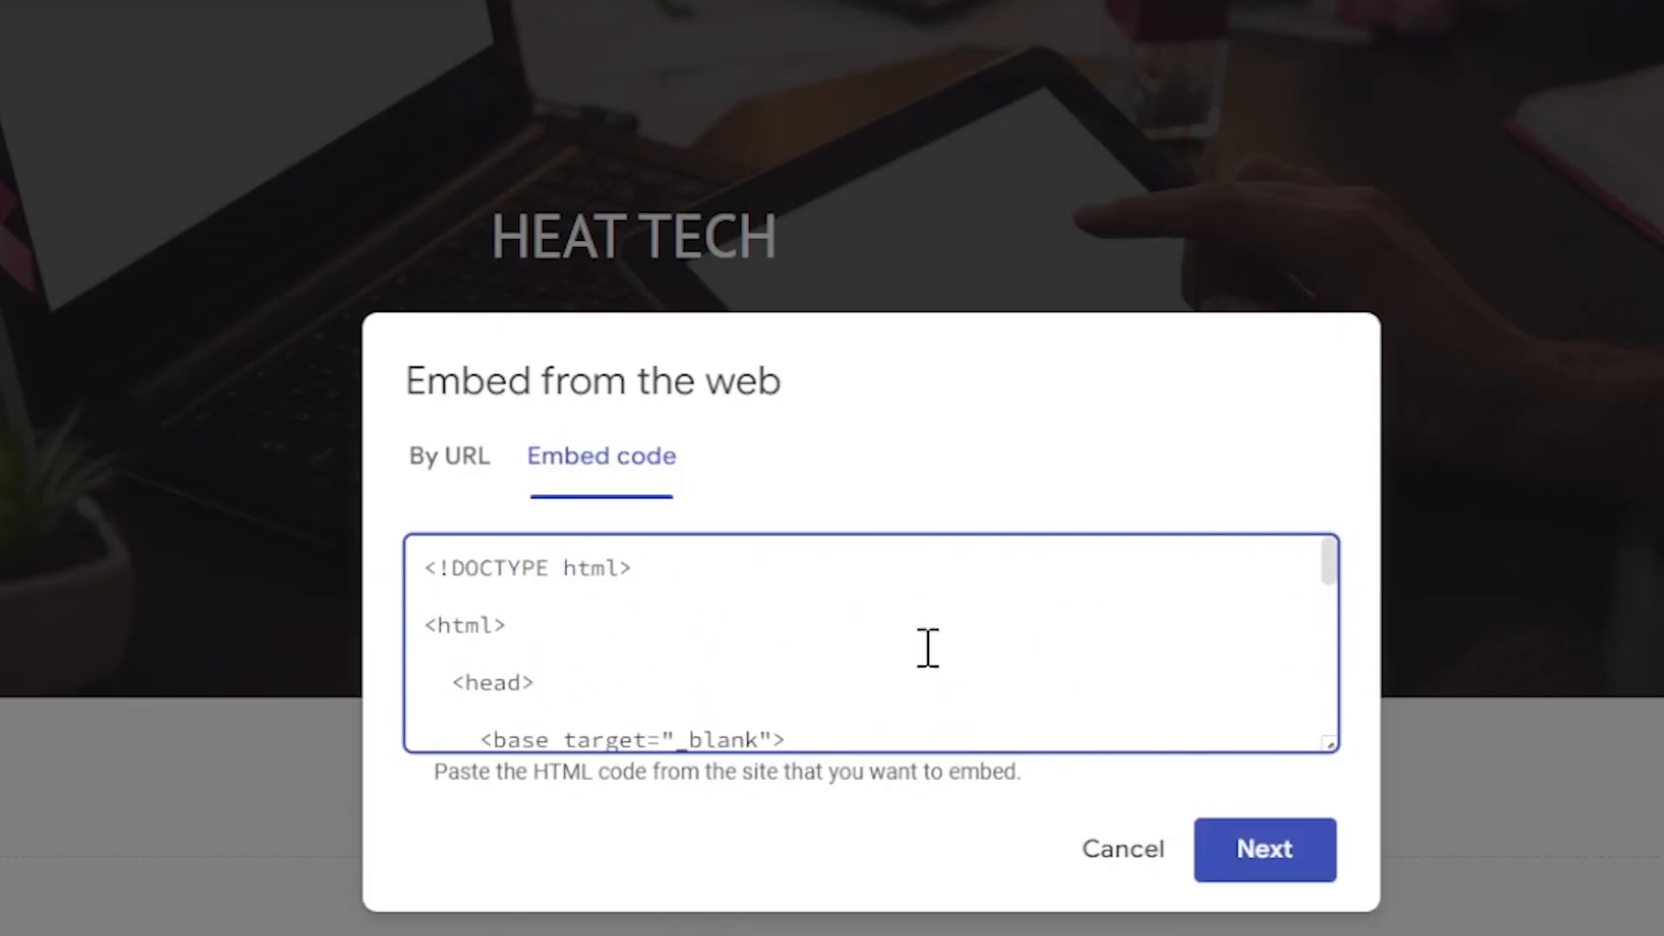
pyautogui.write('<!-- Pleace this snippet right after opening the head tag to make it work properly -->')
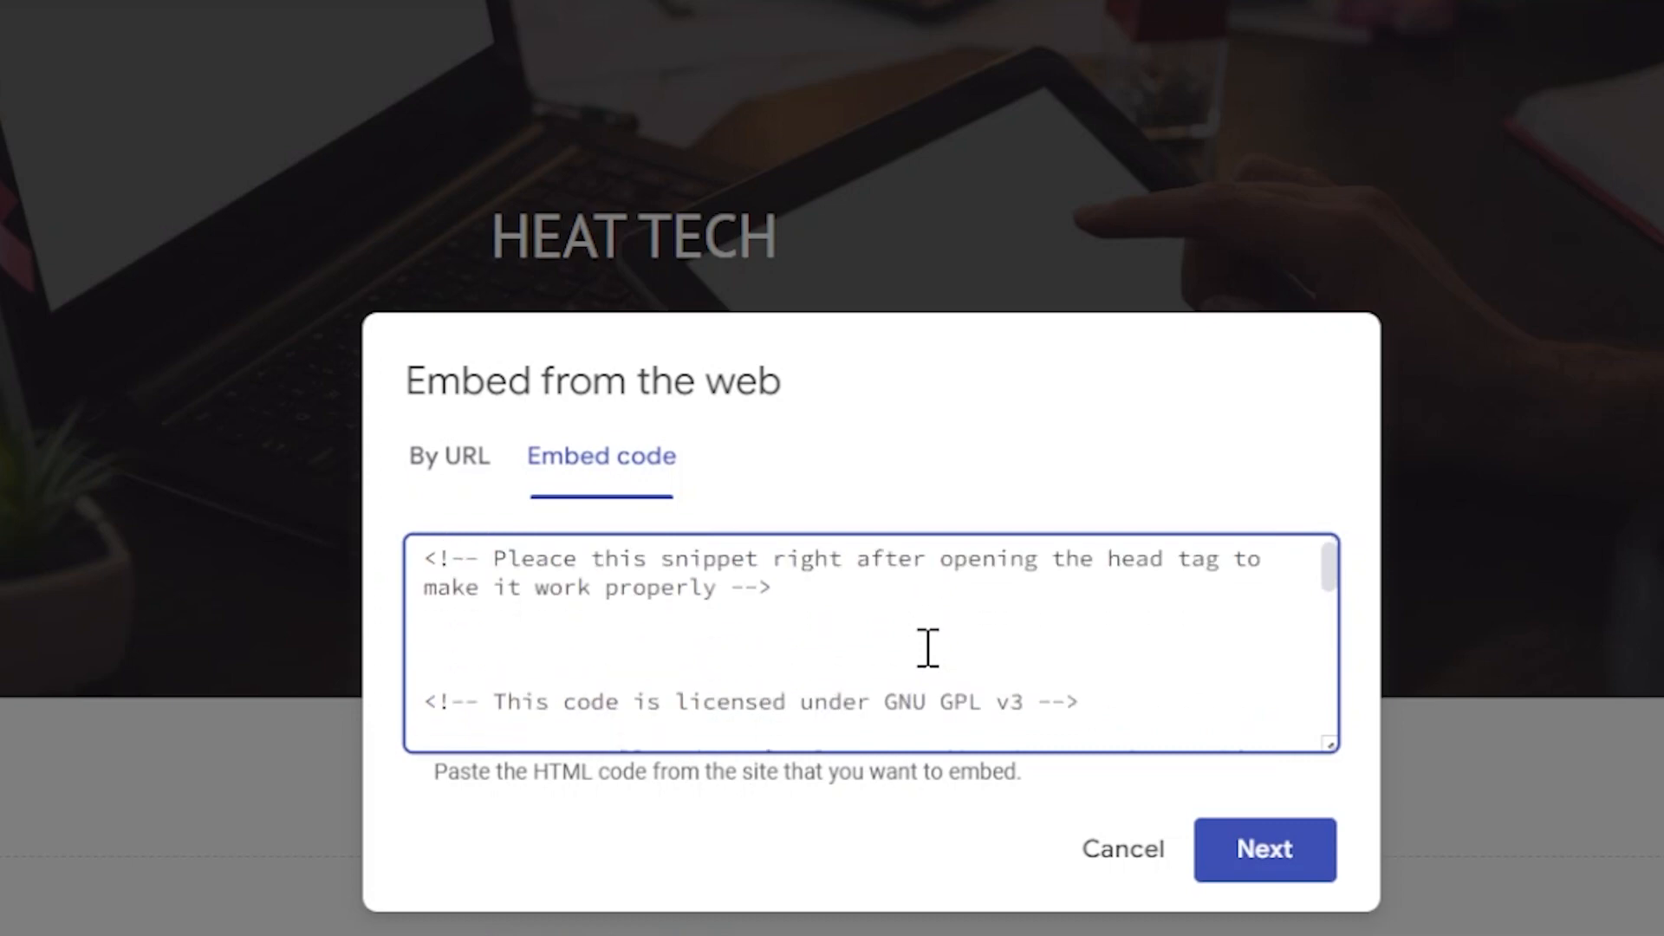
pyautogui.scroll(-3)
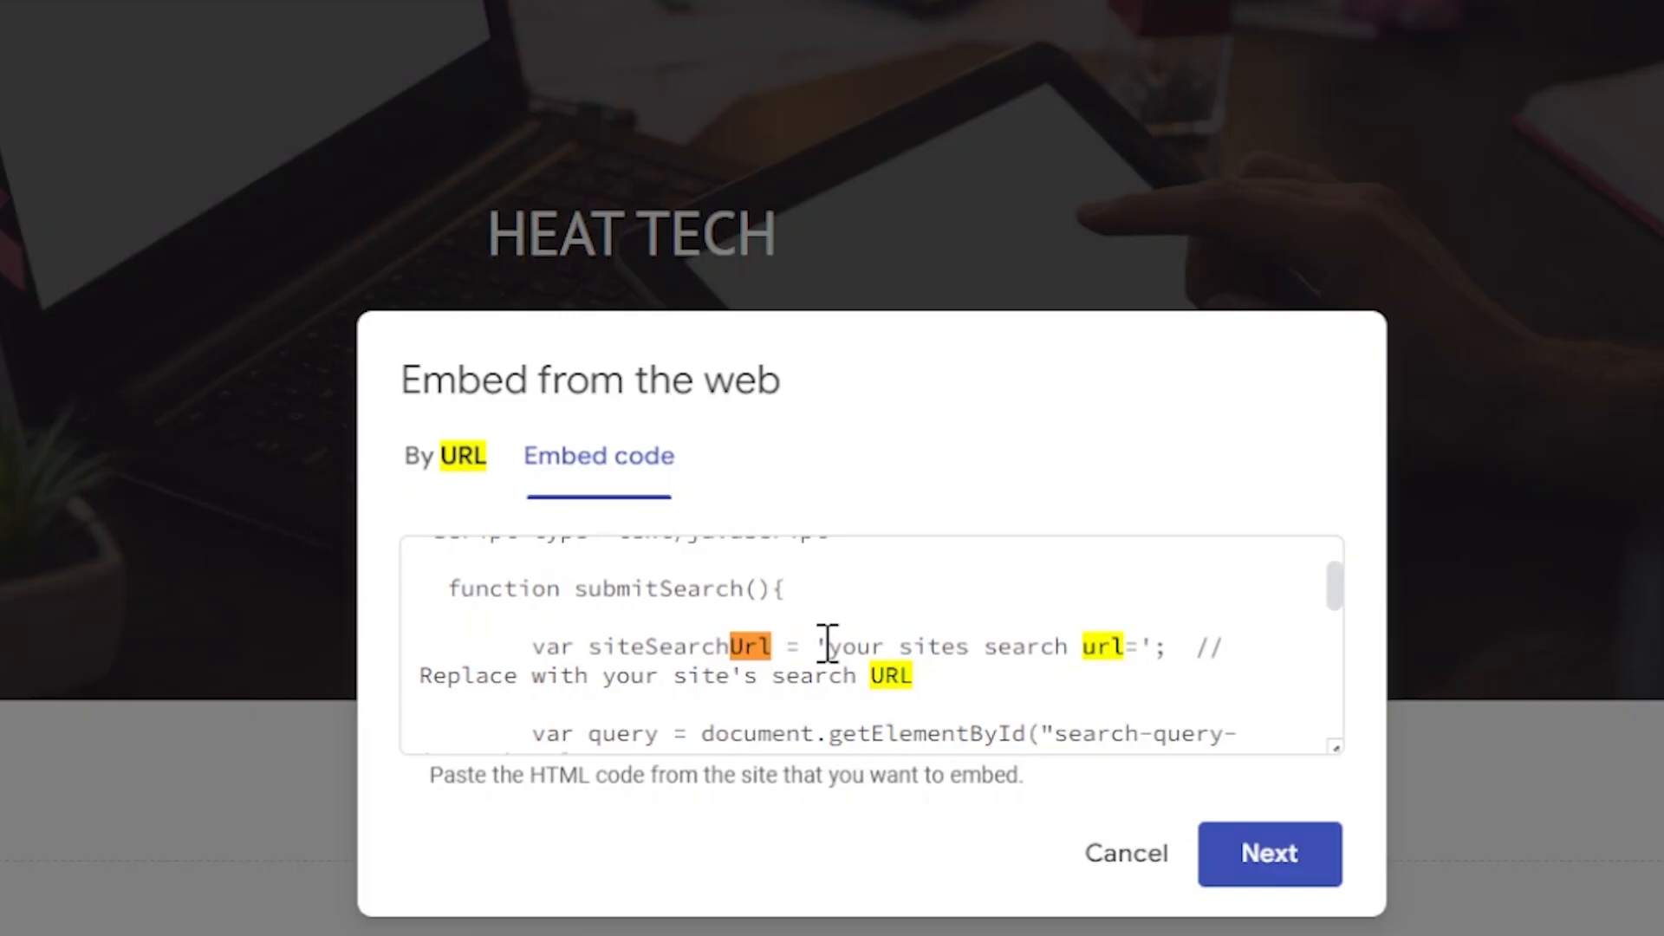
pyautogui.doubleClick(854, 646)
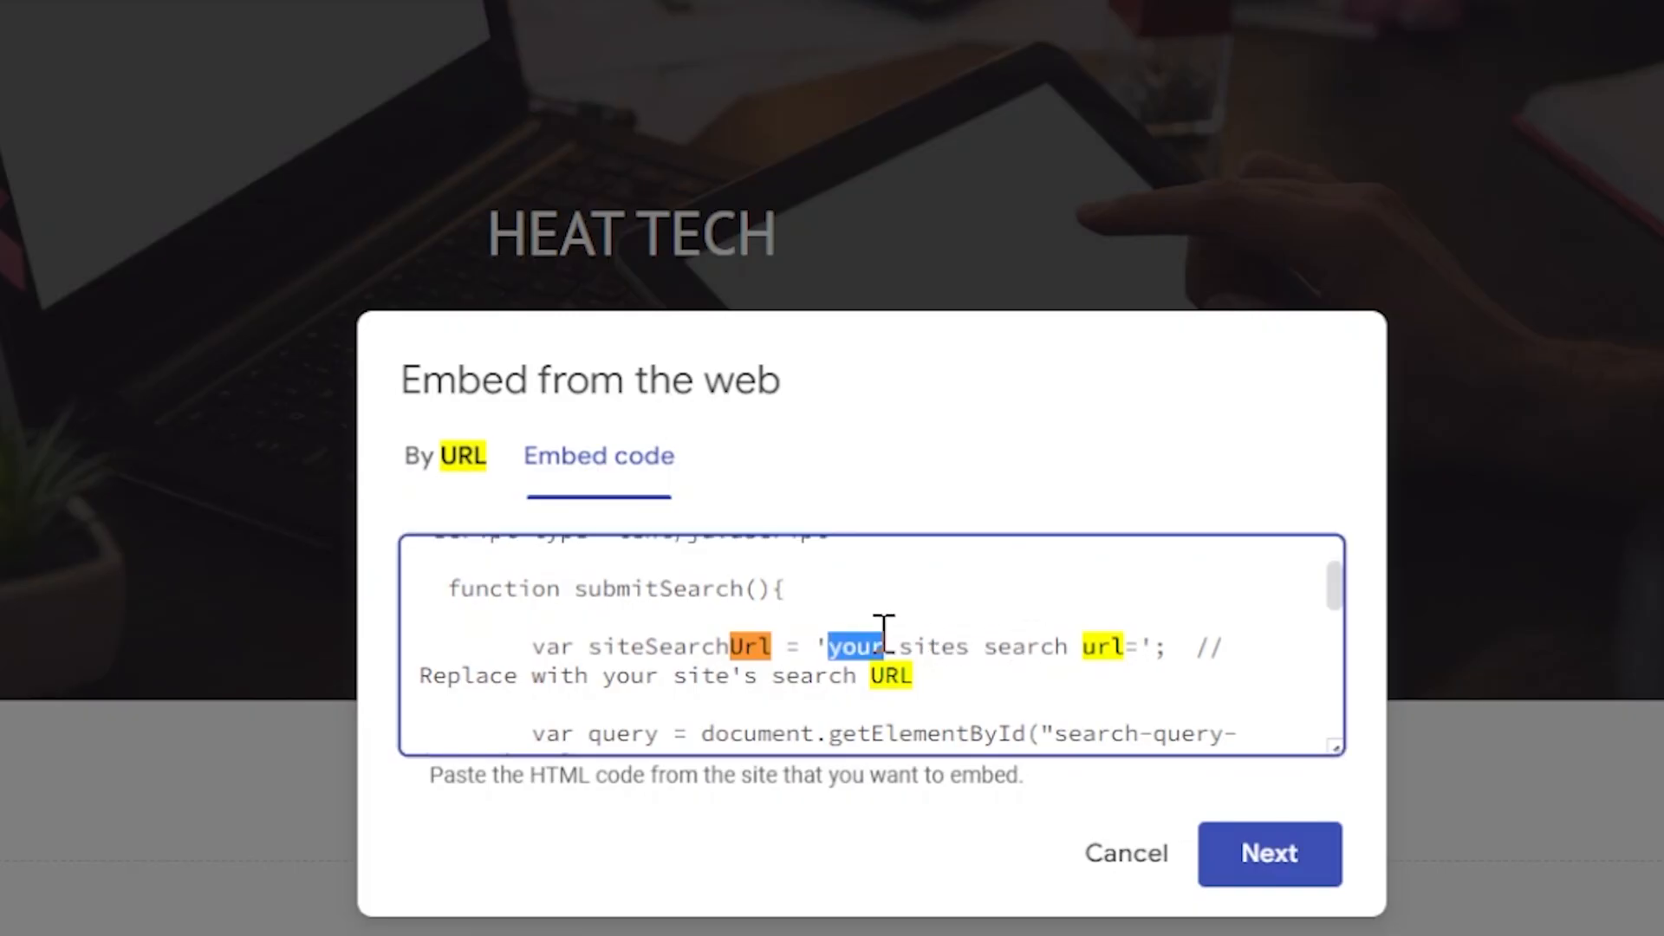
pyautogui.moveTo(850, 646); pyautogui.dragTo(1125, 646)
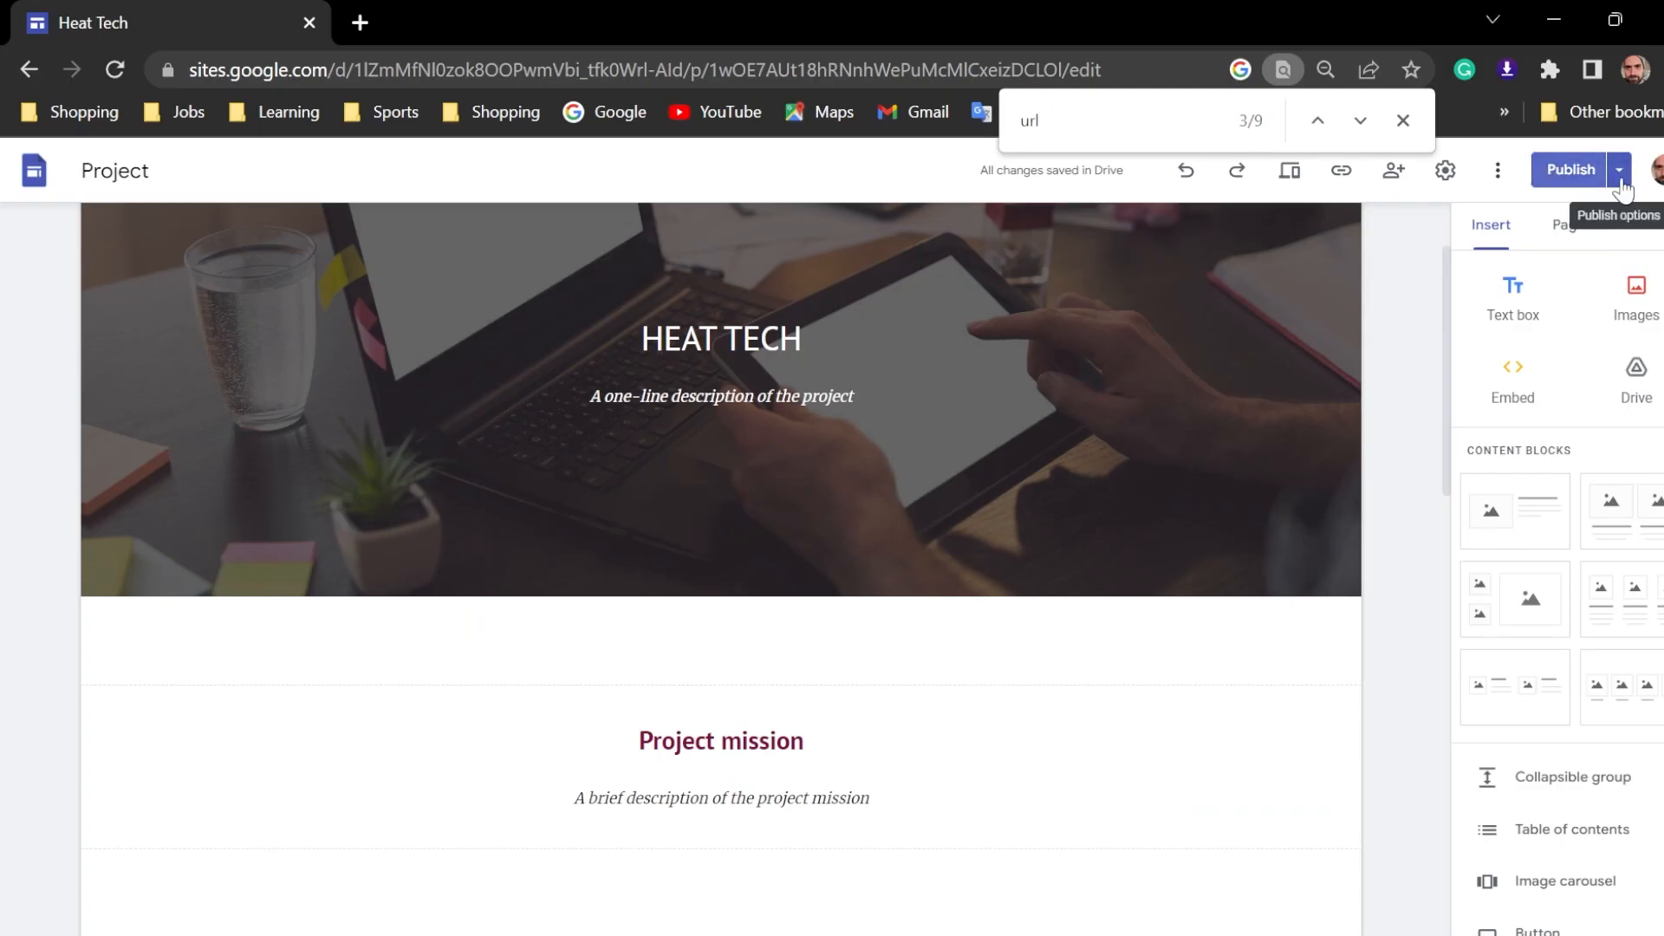
# Close the find bar and open View published site from the Publish dropdown
pyautogui.click(1403, 120)
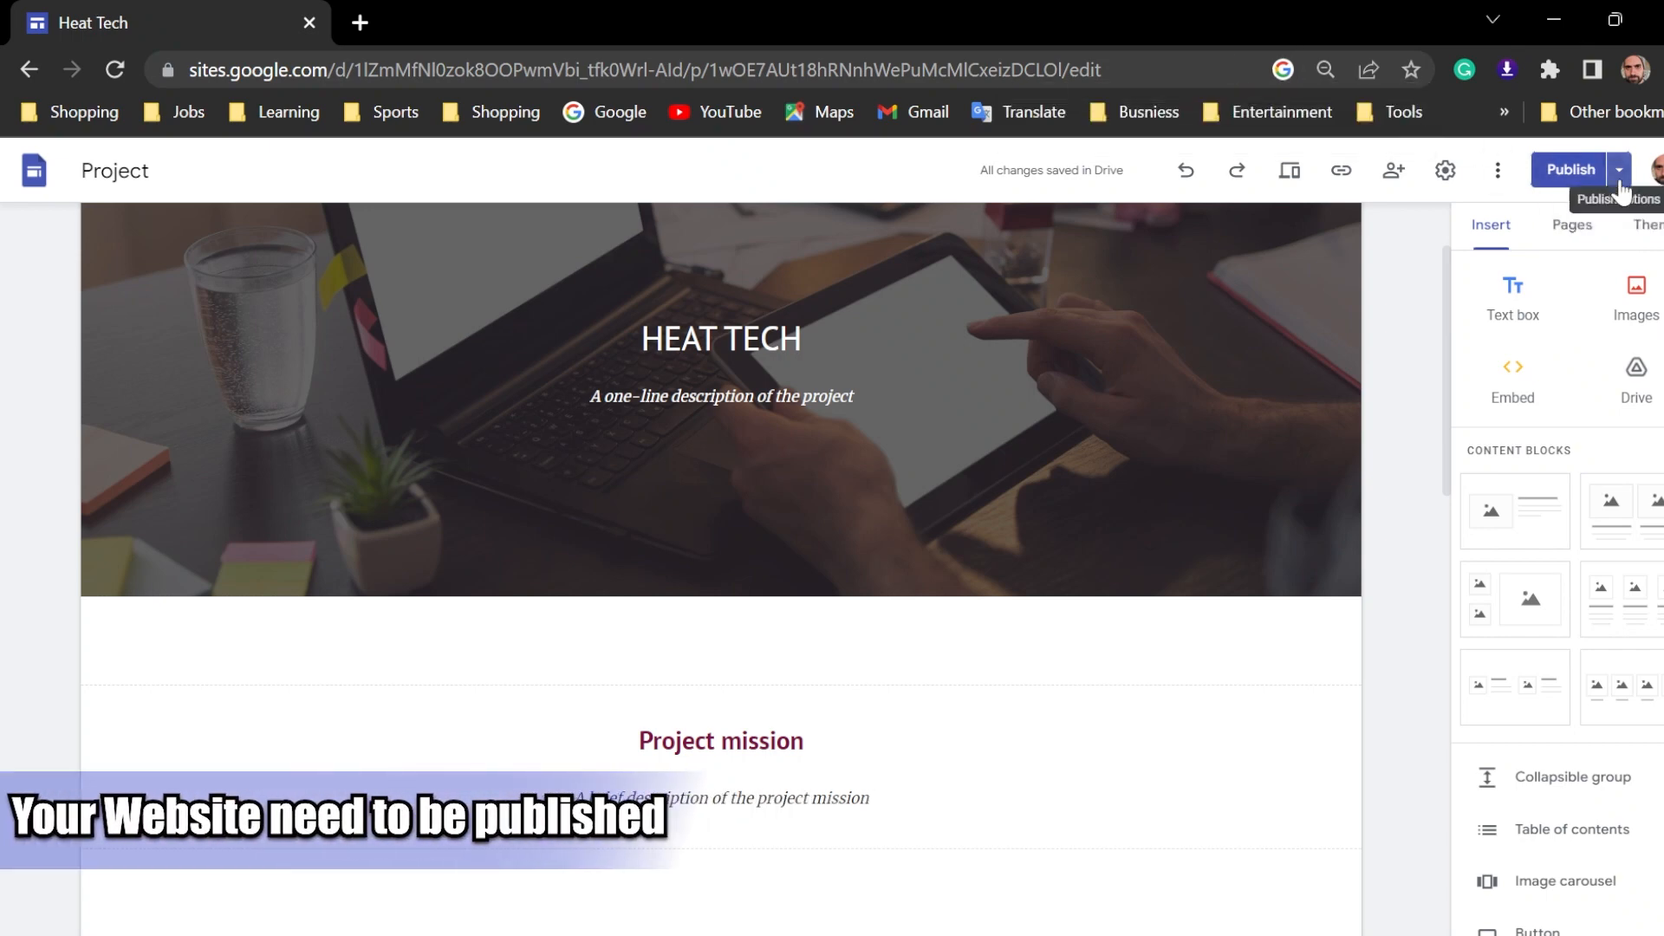
pyautogui.click(1617, 170)
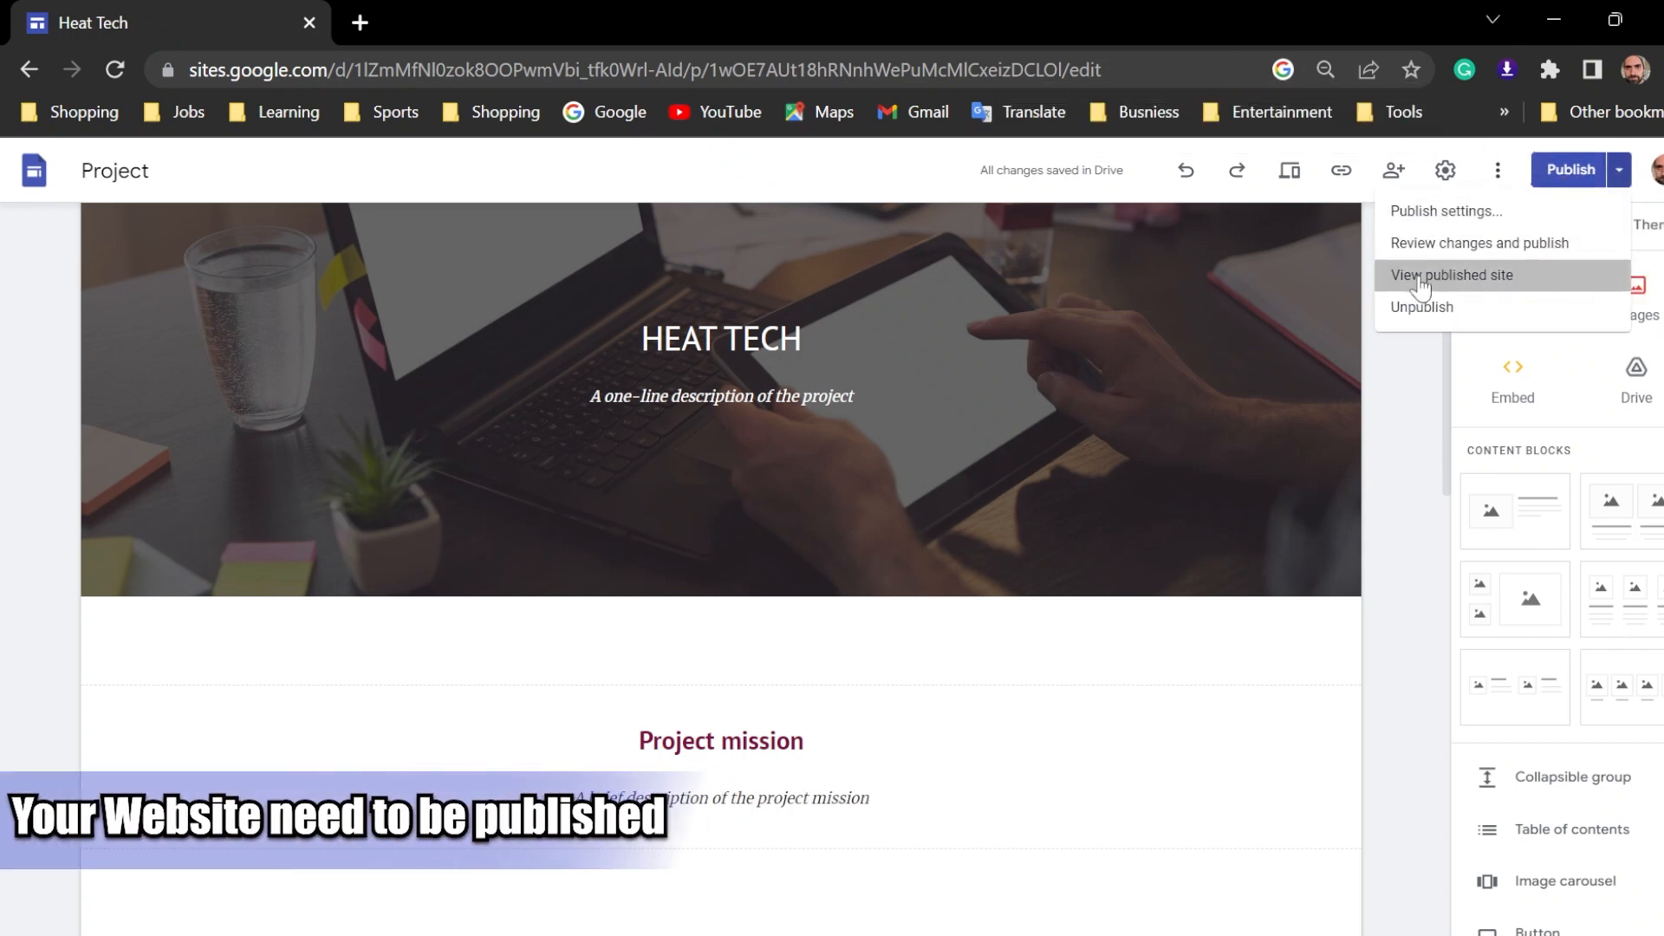
pyautogui.click(1455, 275)
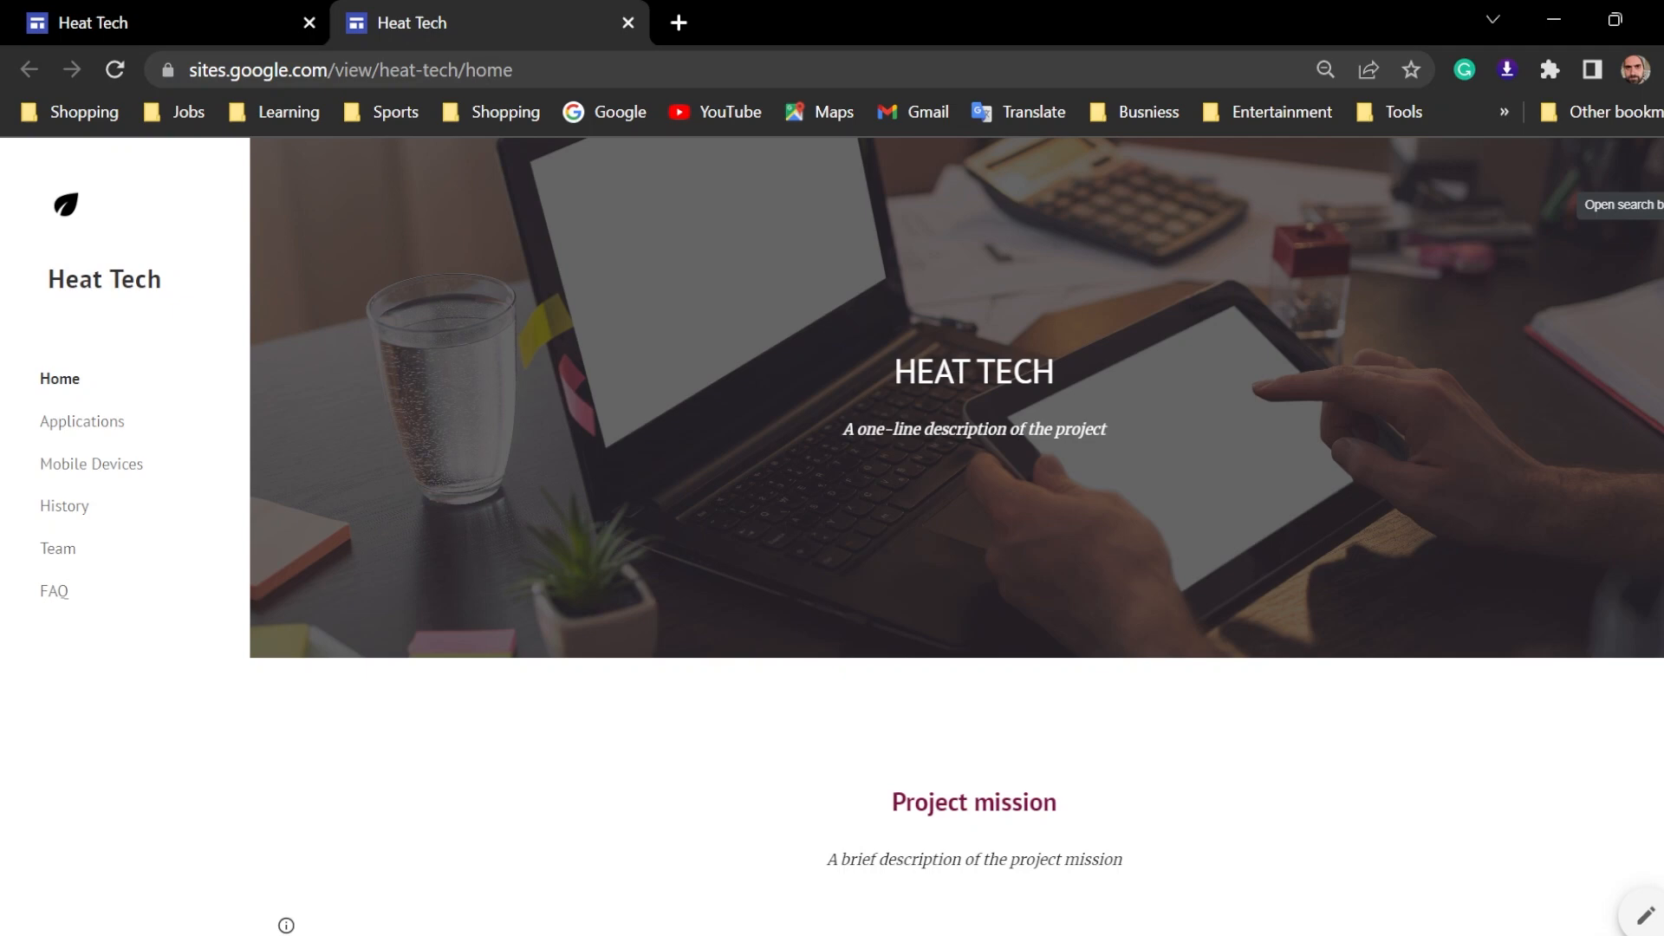
pyautogui.moveTo(671, 293)
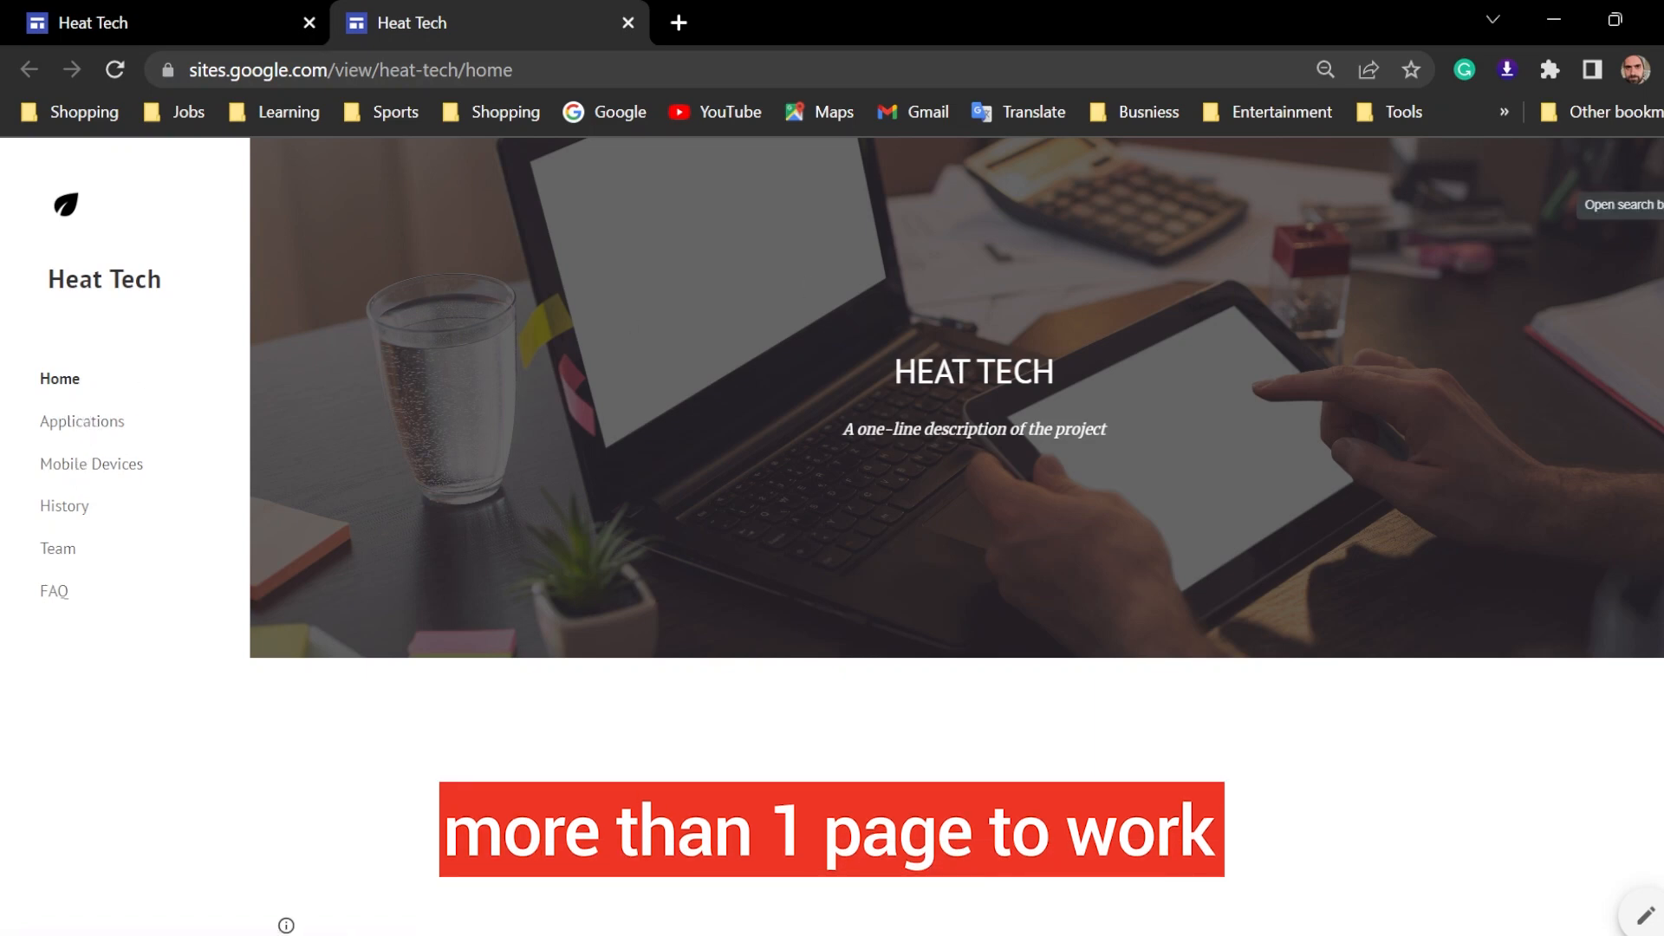
# Try the live site's built-in search by typing 'ipho'
pyautogui.click(1621, 204)
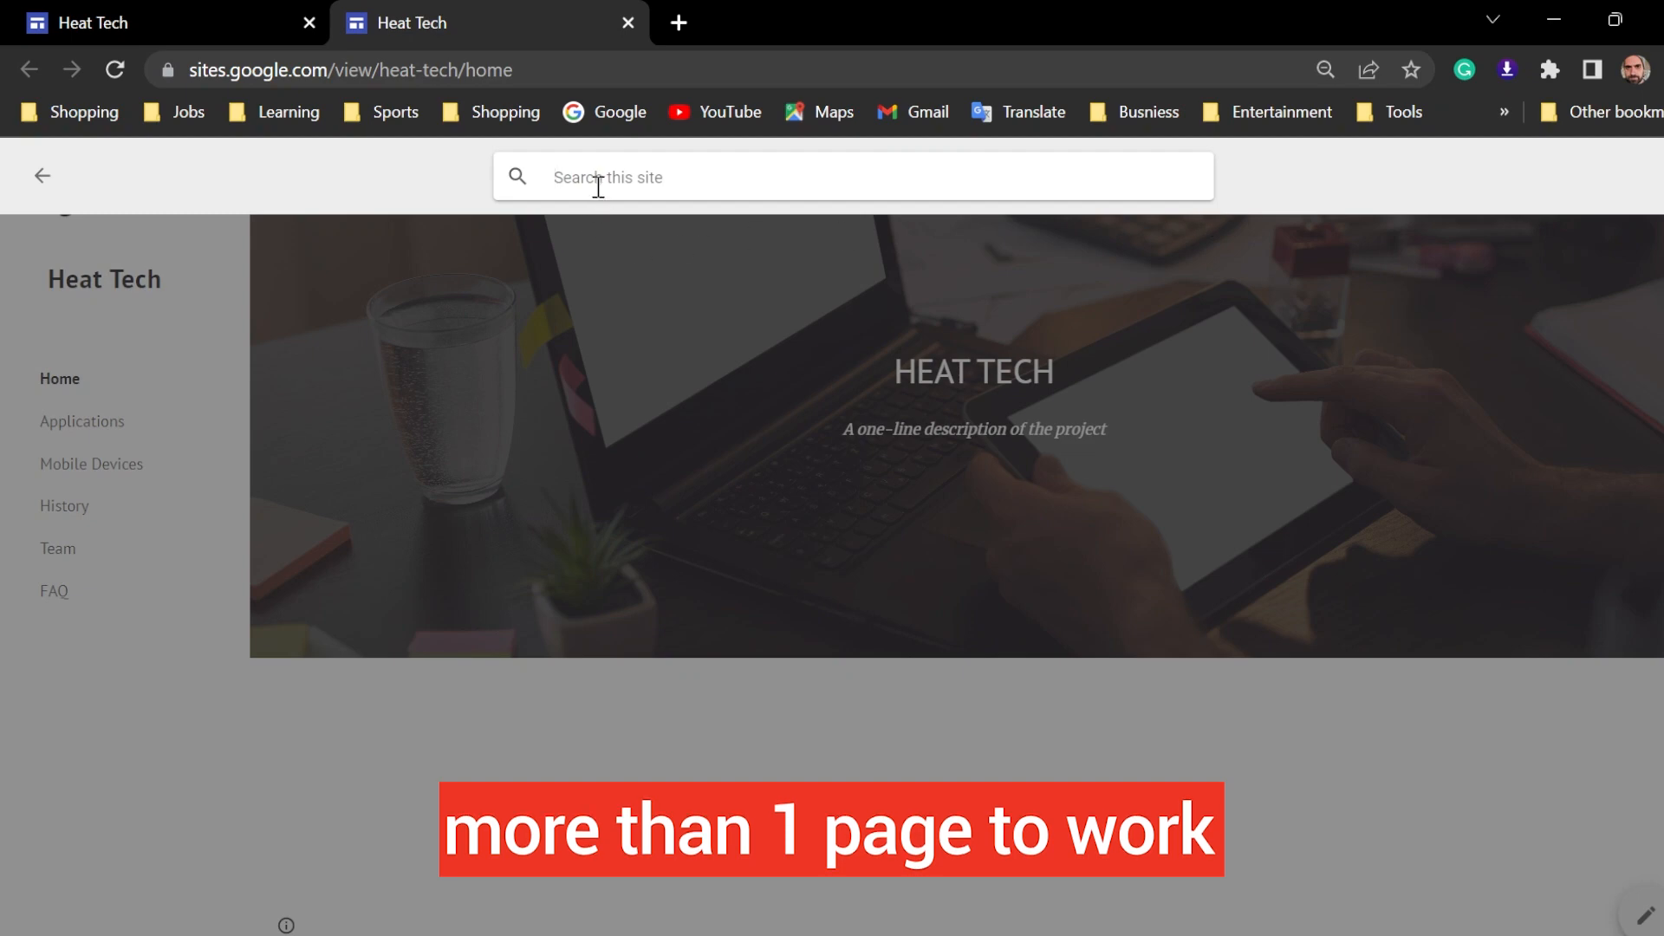
pyautogui.write('i')
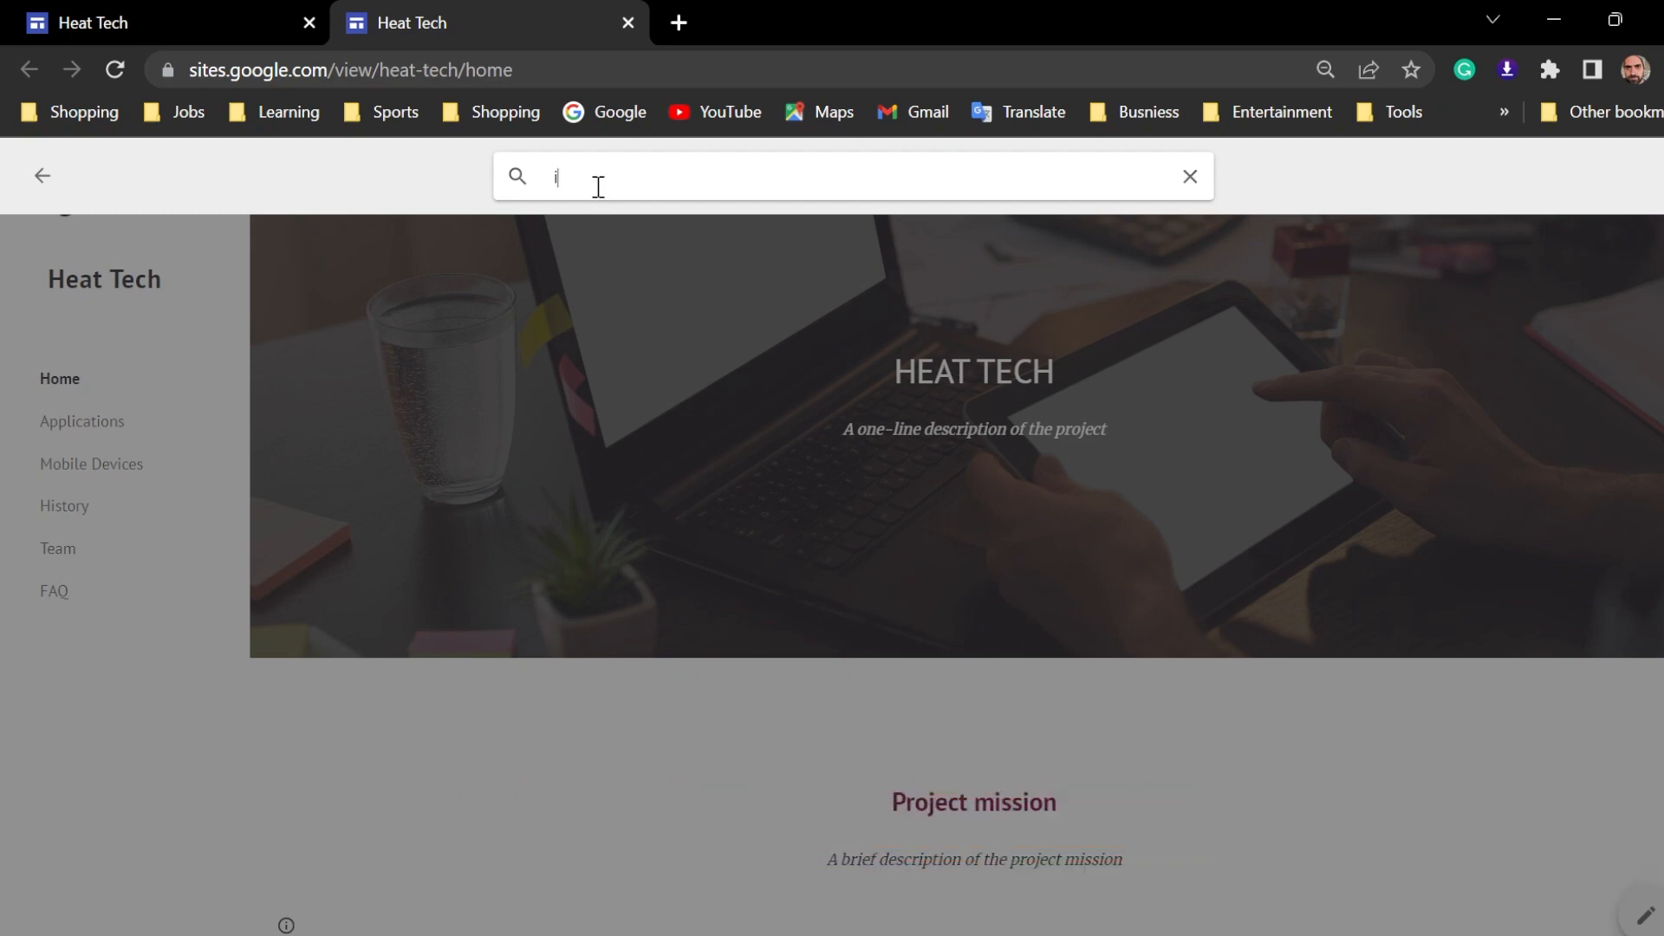
pyautogui.write('pho')
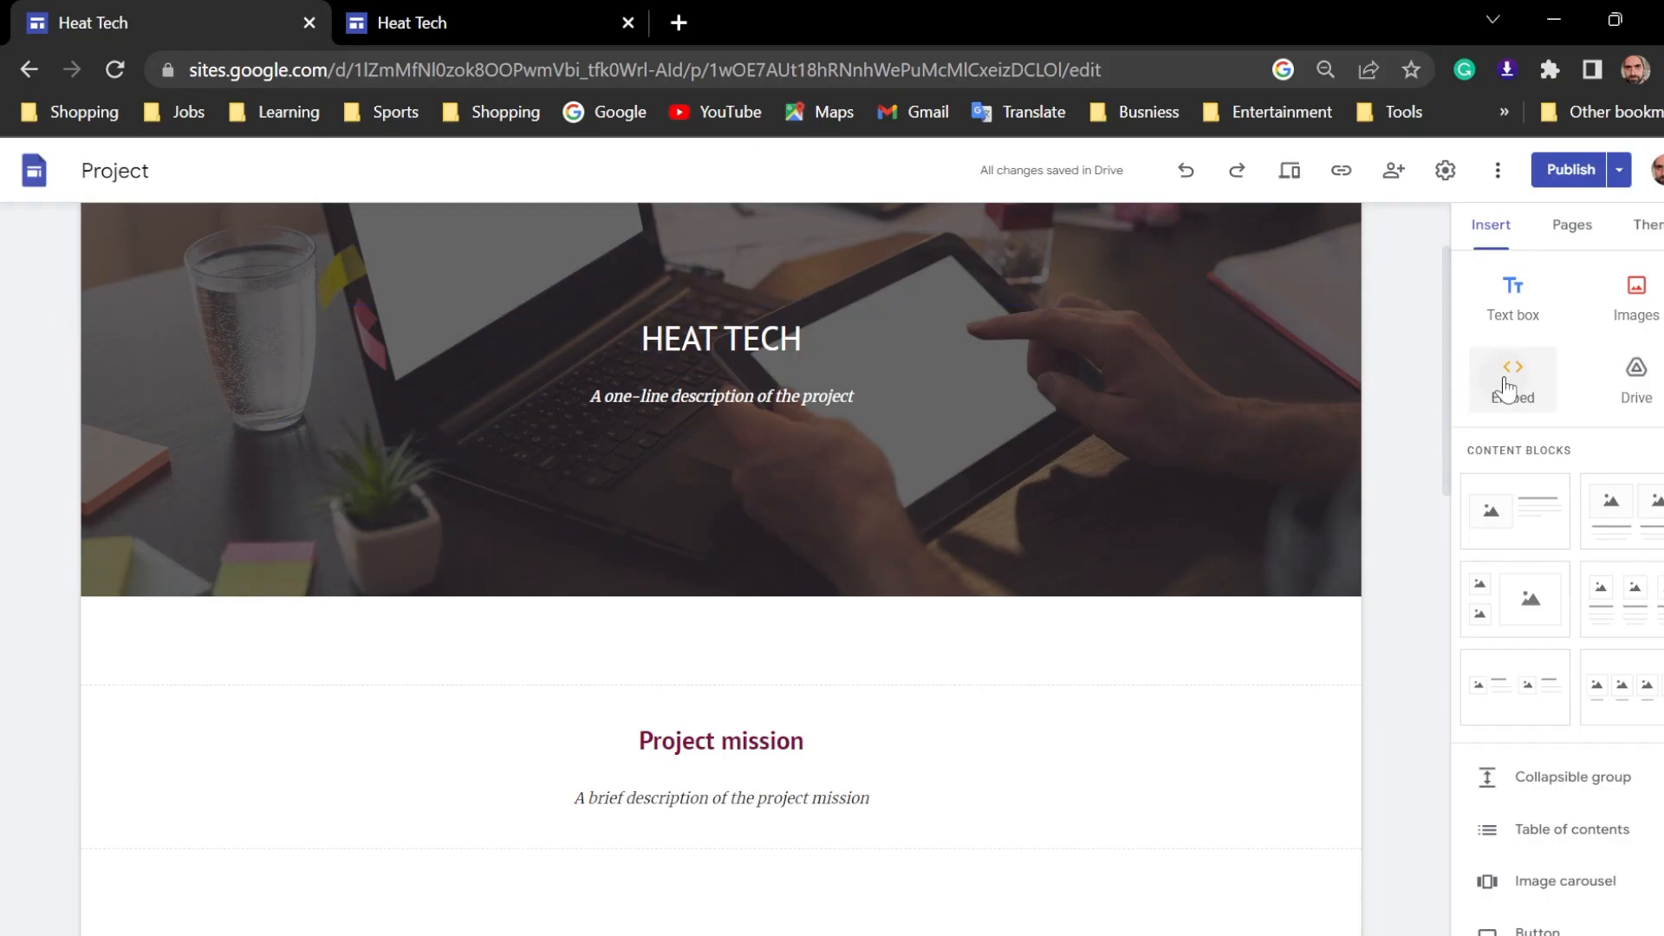
pyautogui.click(1511, 379)
pyautogui.write('url')
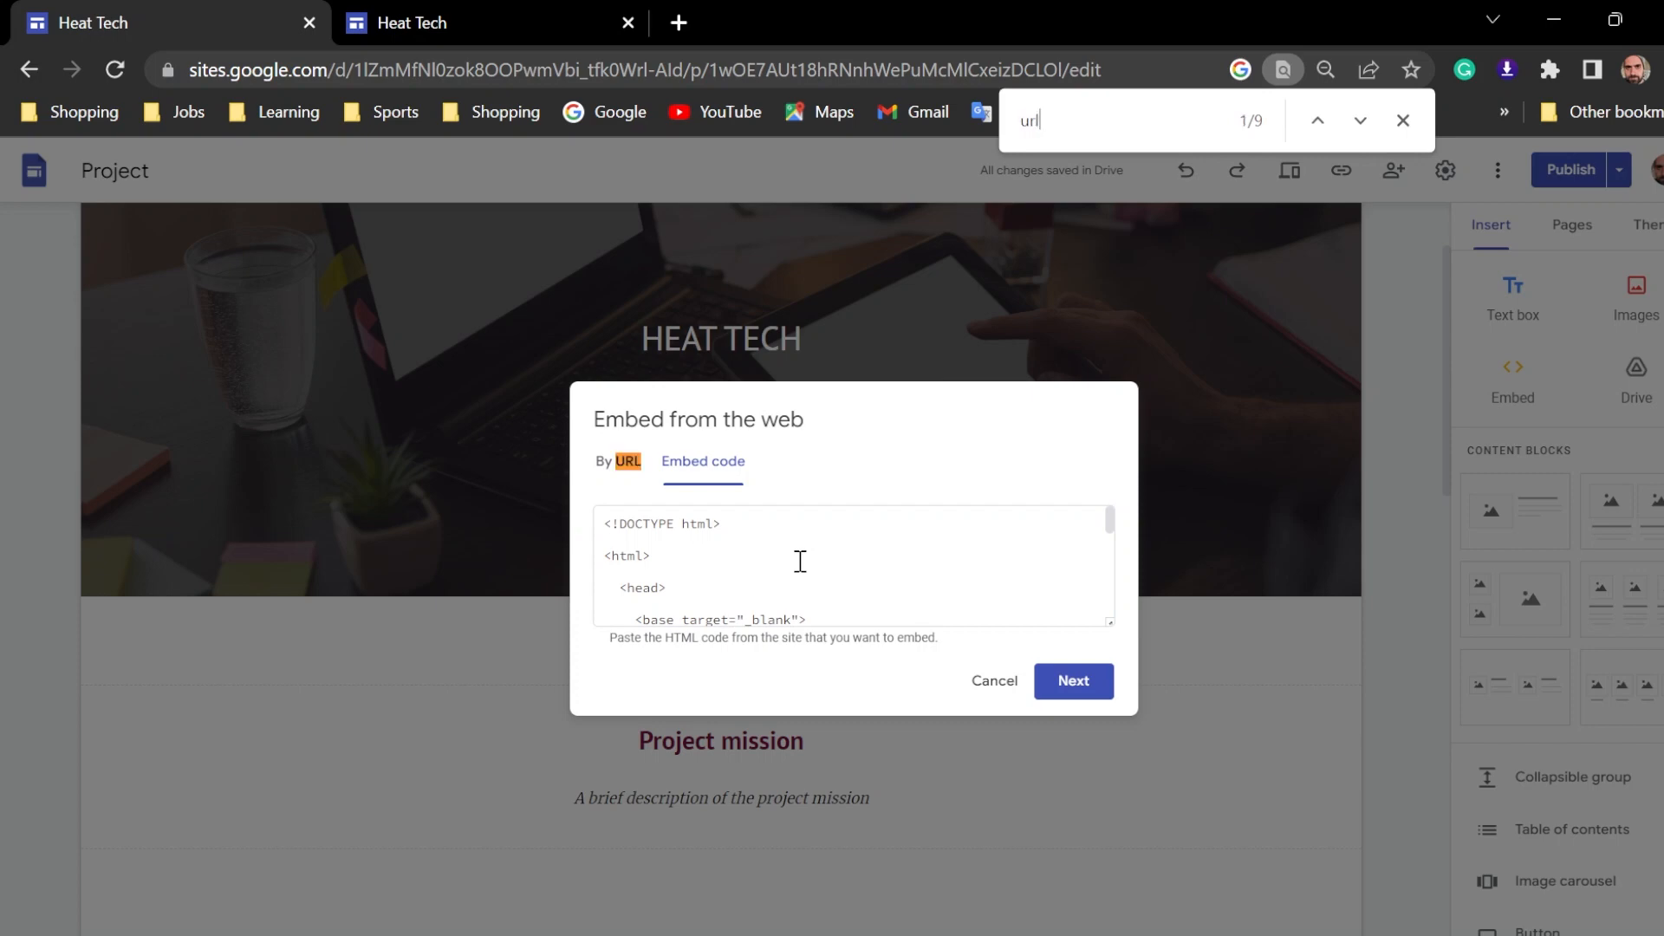
pyautogui.click(1364, 119)
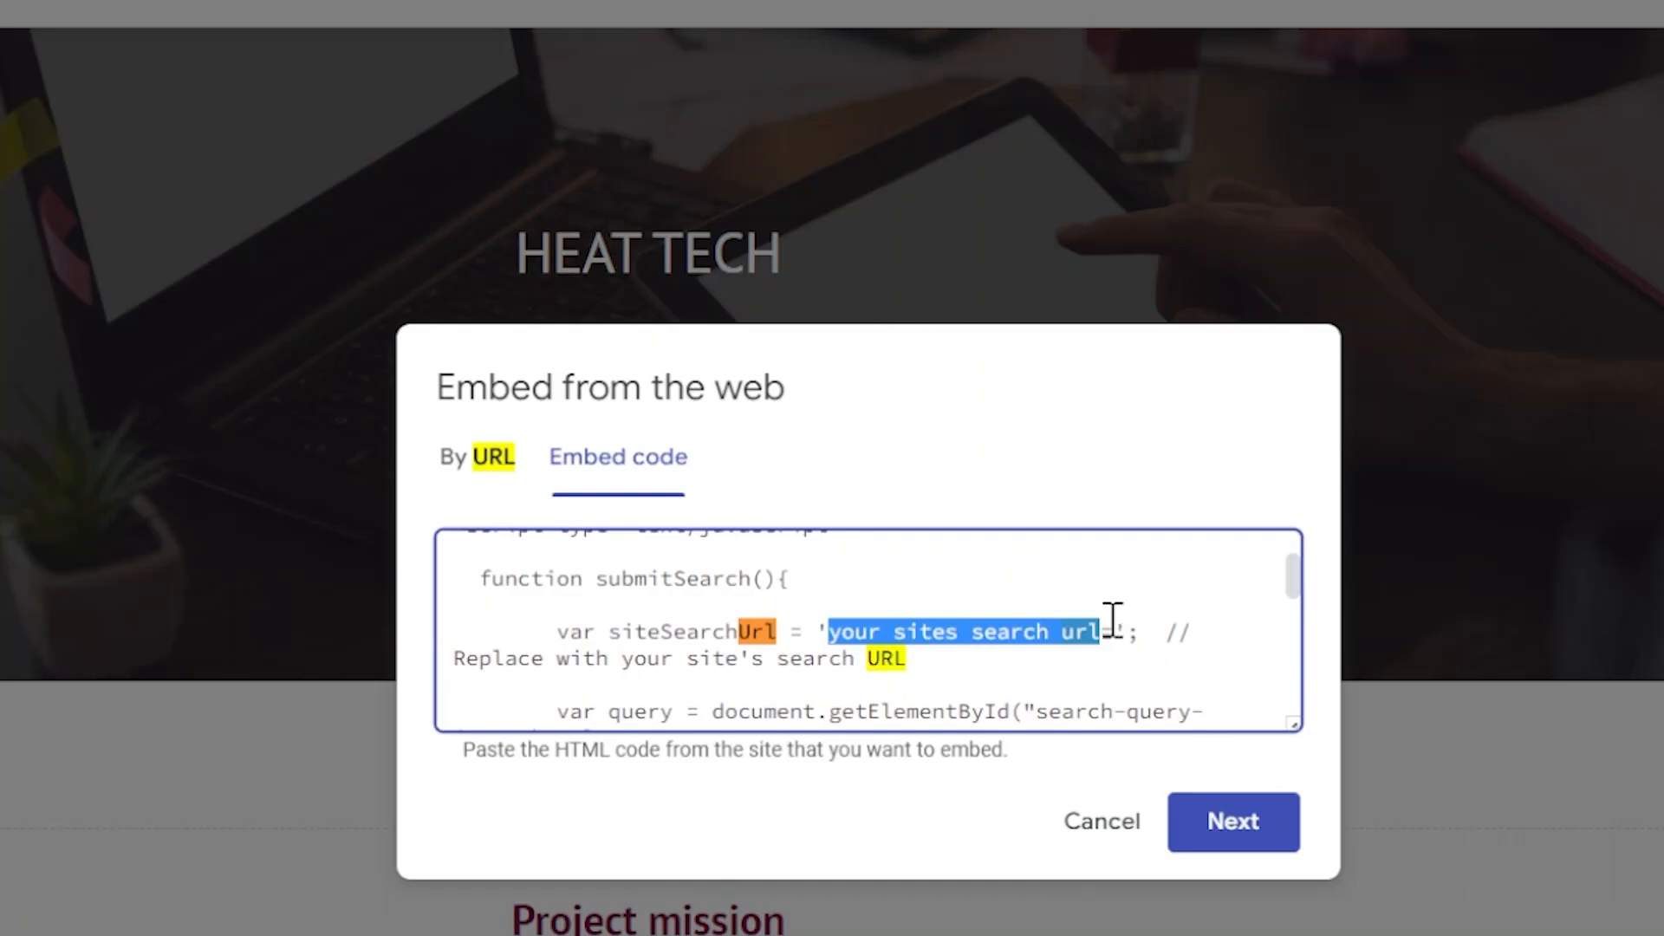
pyautogui.write('https://sites.google.com/search/heat-tech?query=')
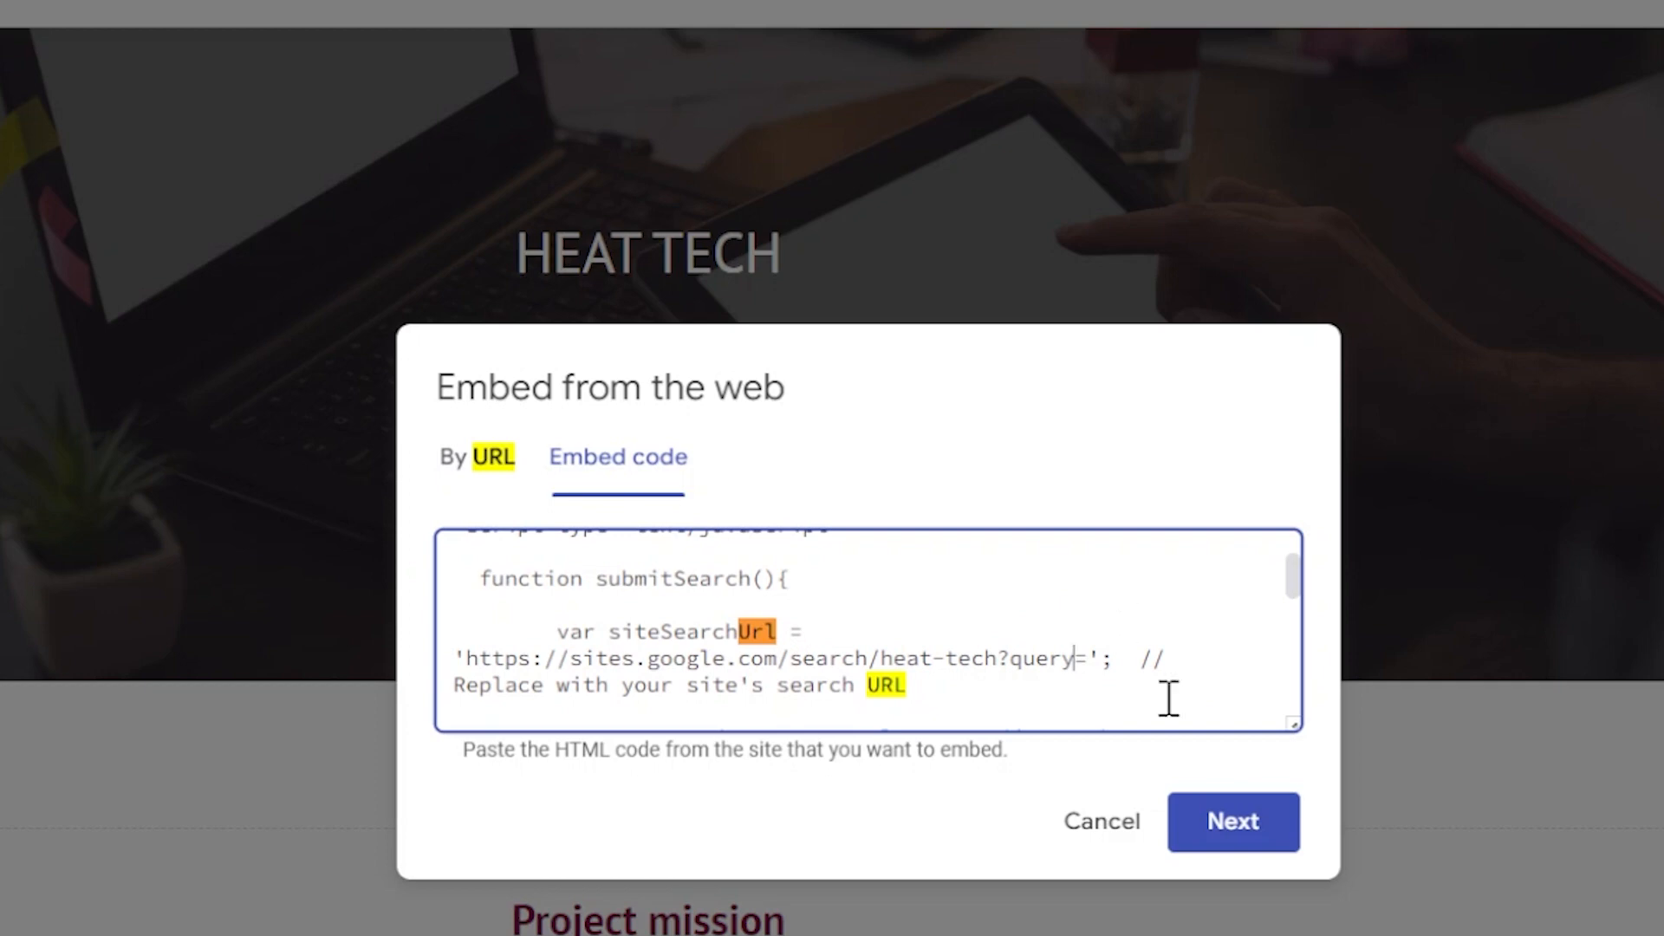
pyautogui.click(1232, 822)
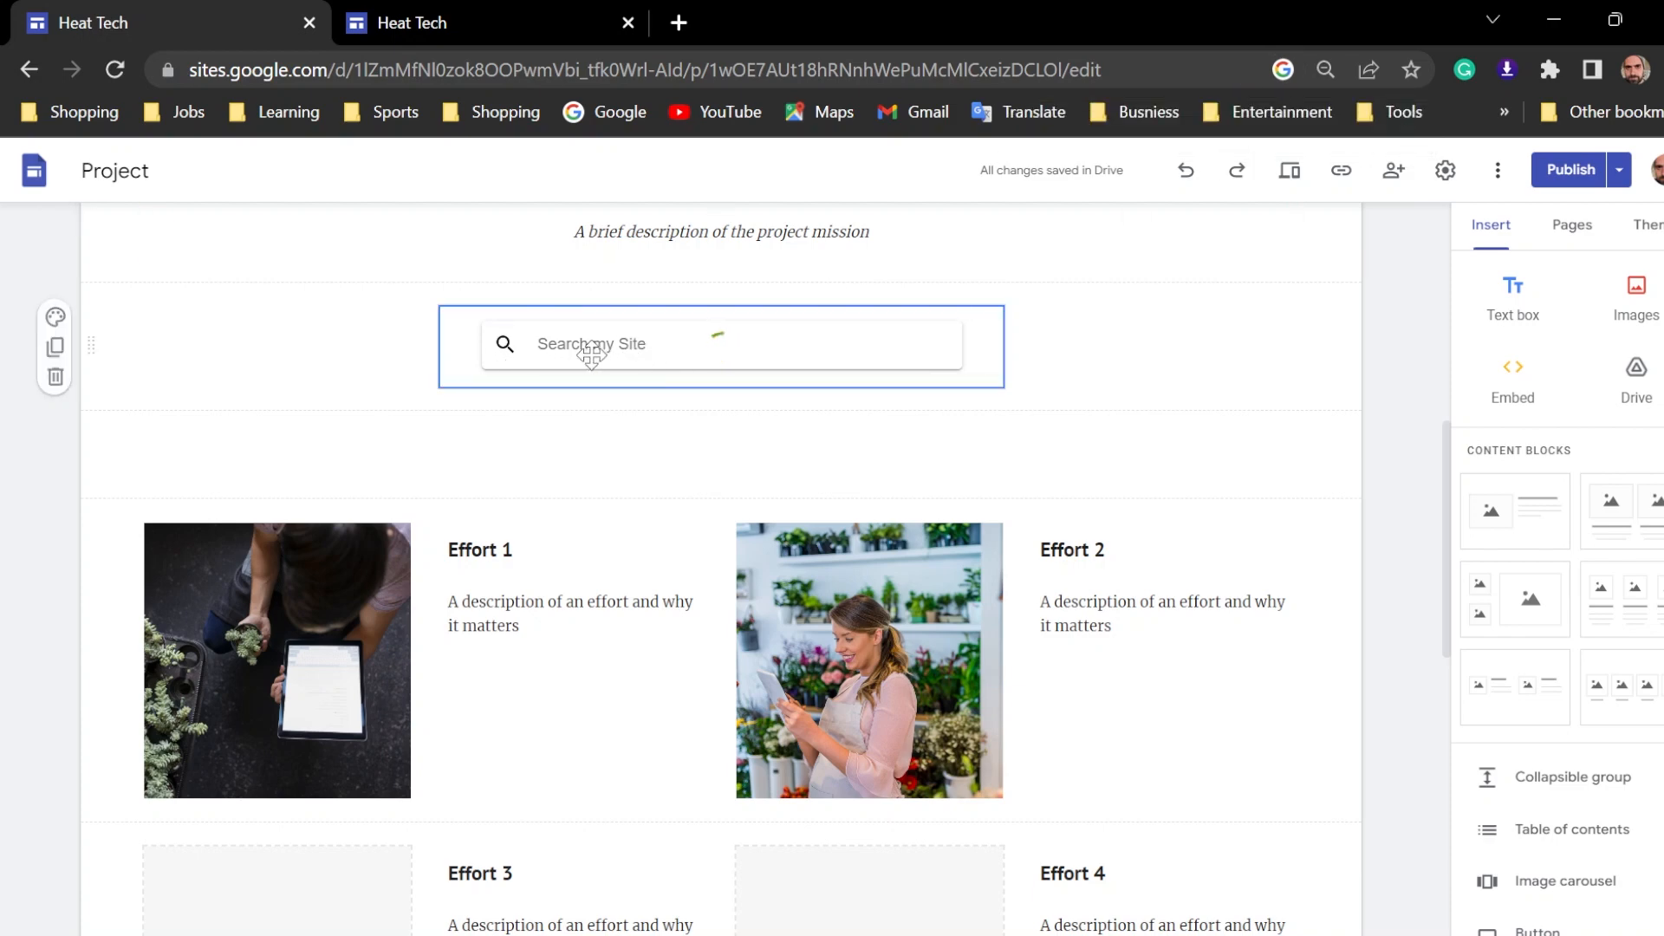
# Edit the embed, replacing 'my Site' with 'Tech' in the placeholder, and preview
pyautogui.click(1511, 380)
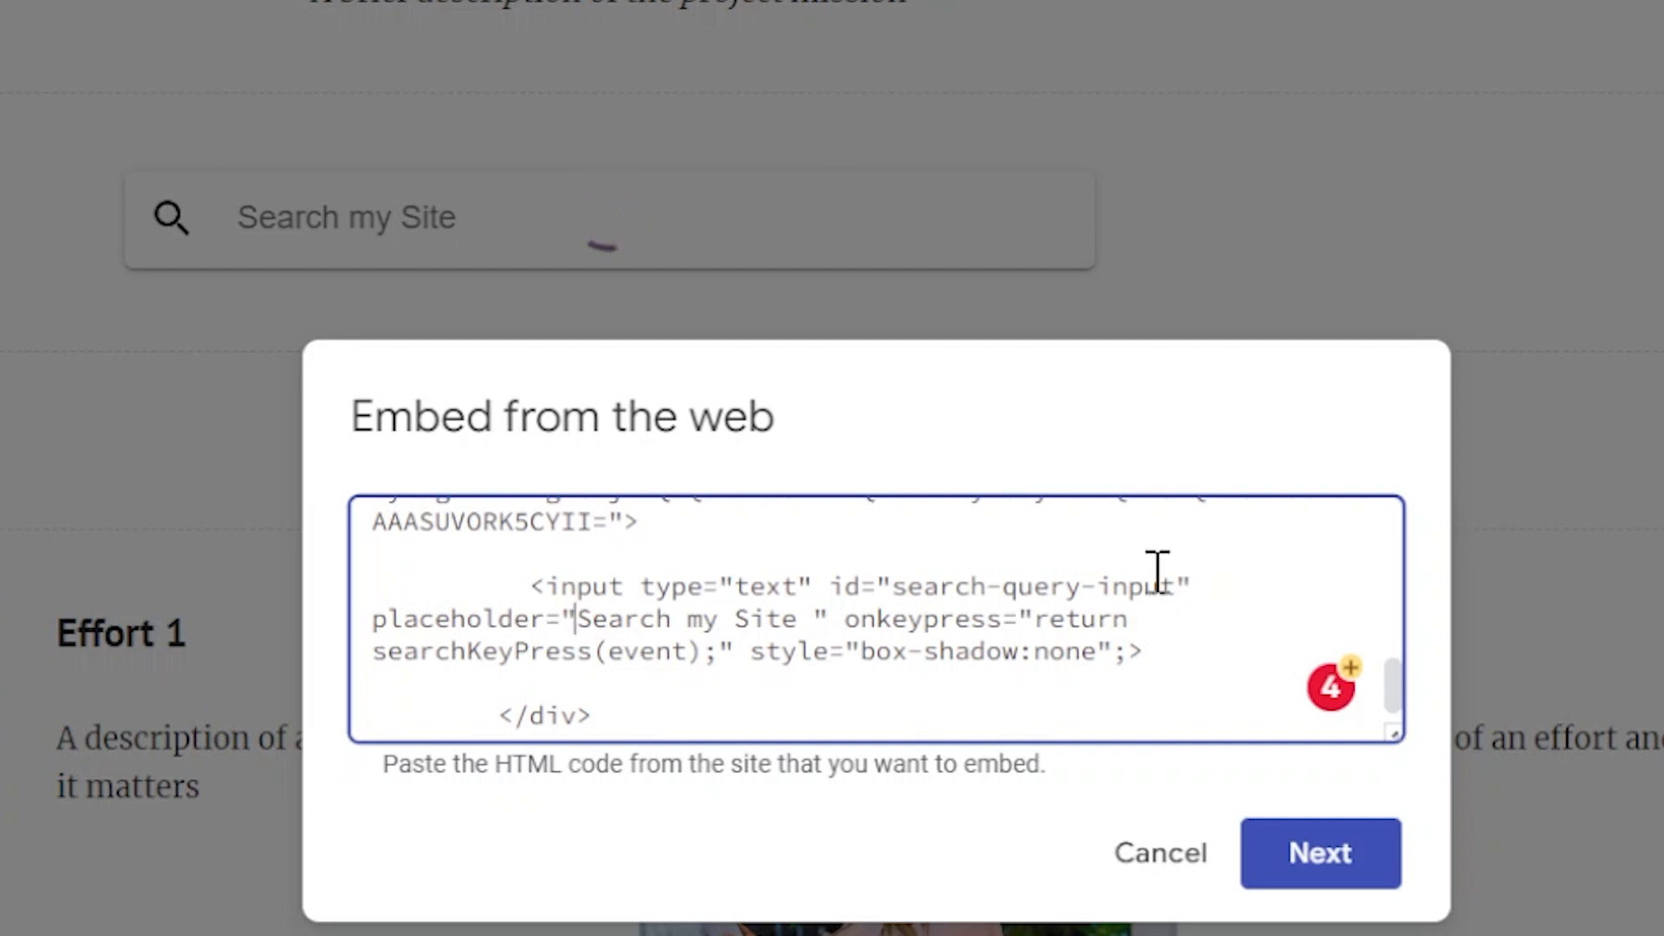
pyautogui.doubleClick(690, 619)
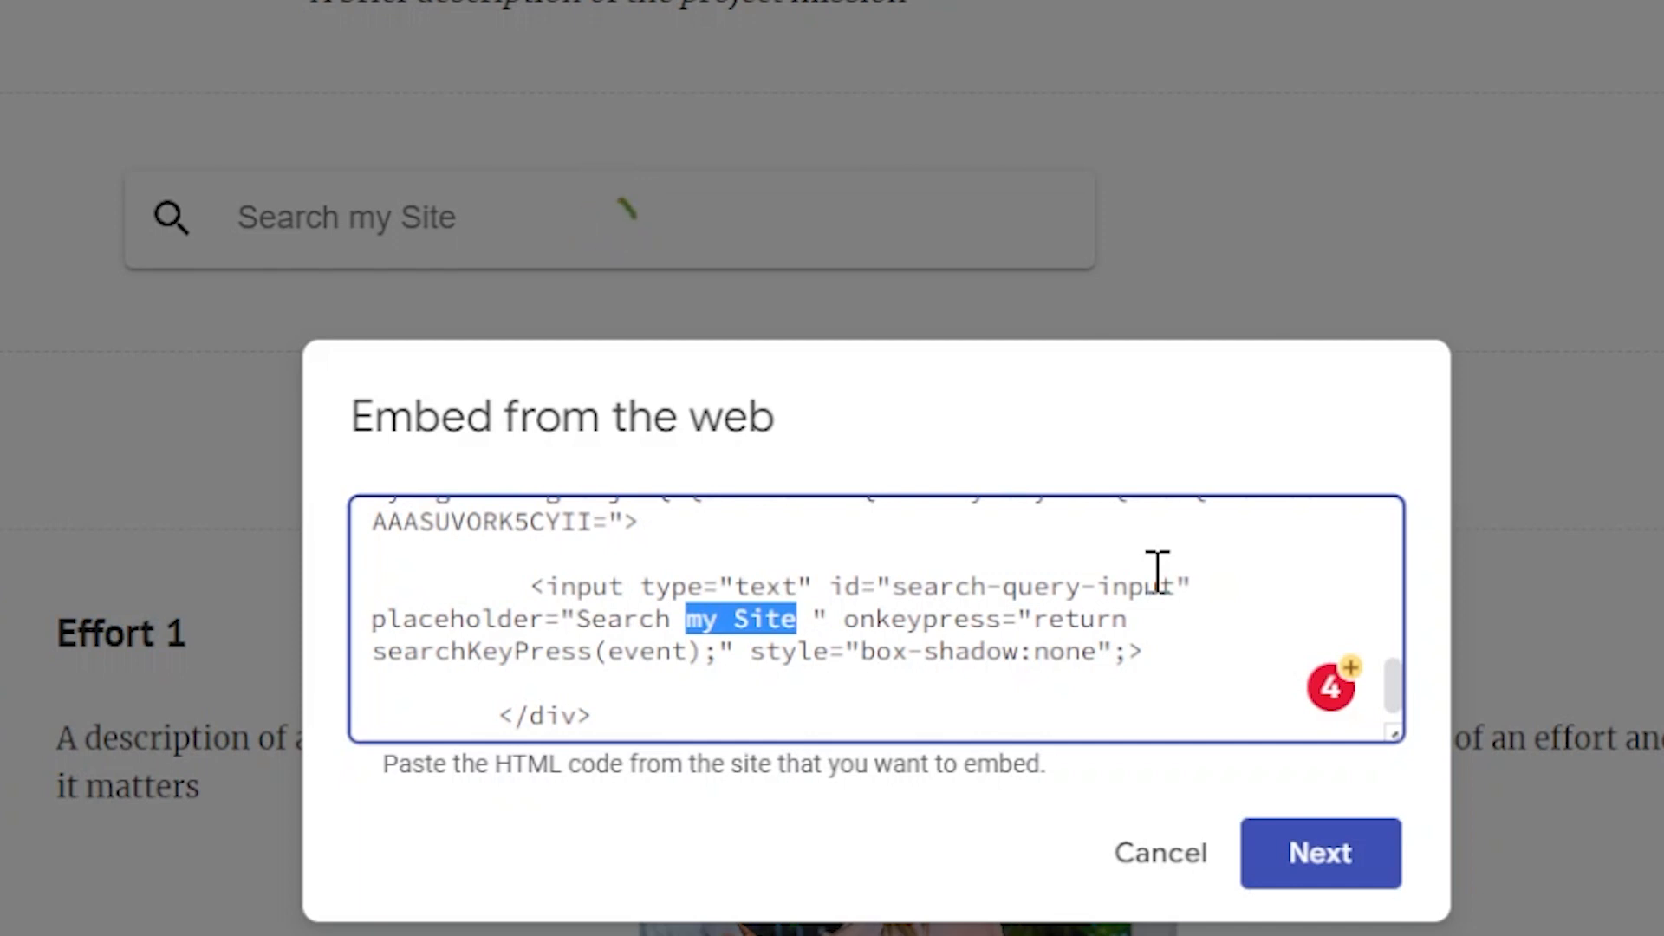
pyautogui.write('Te')
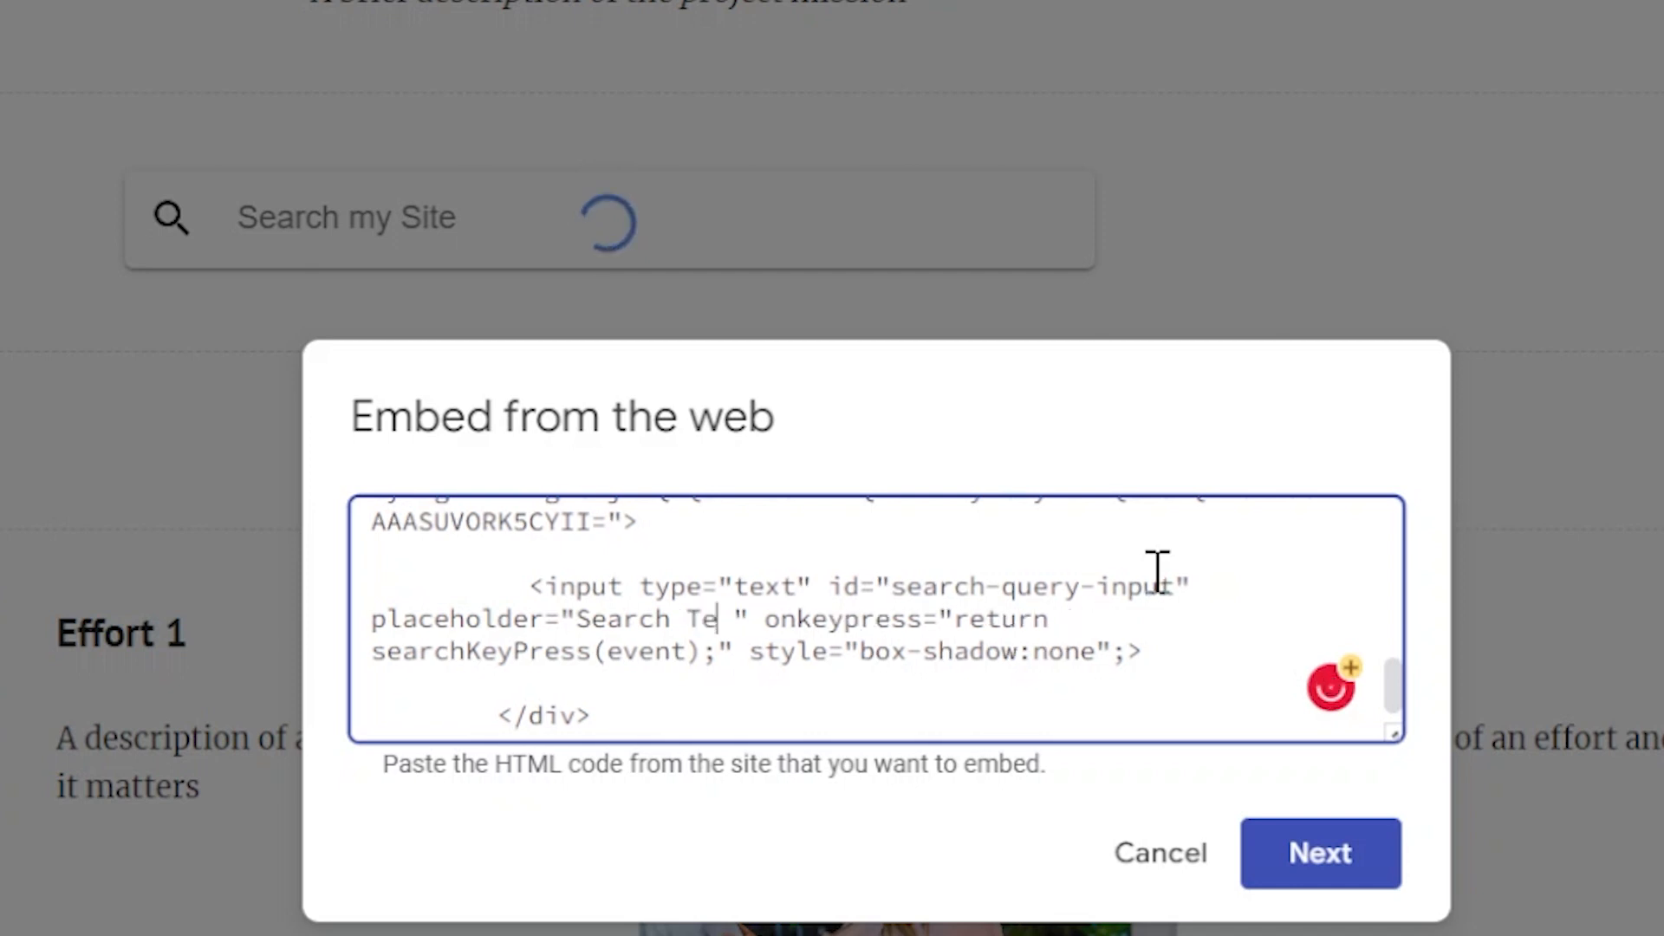
pyautogui.write('ch')
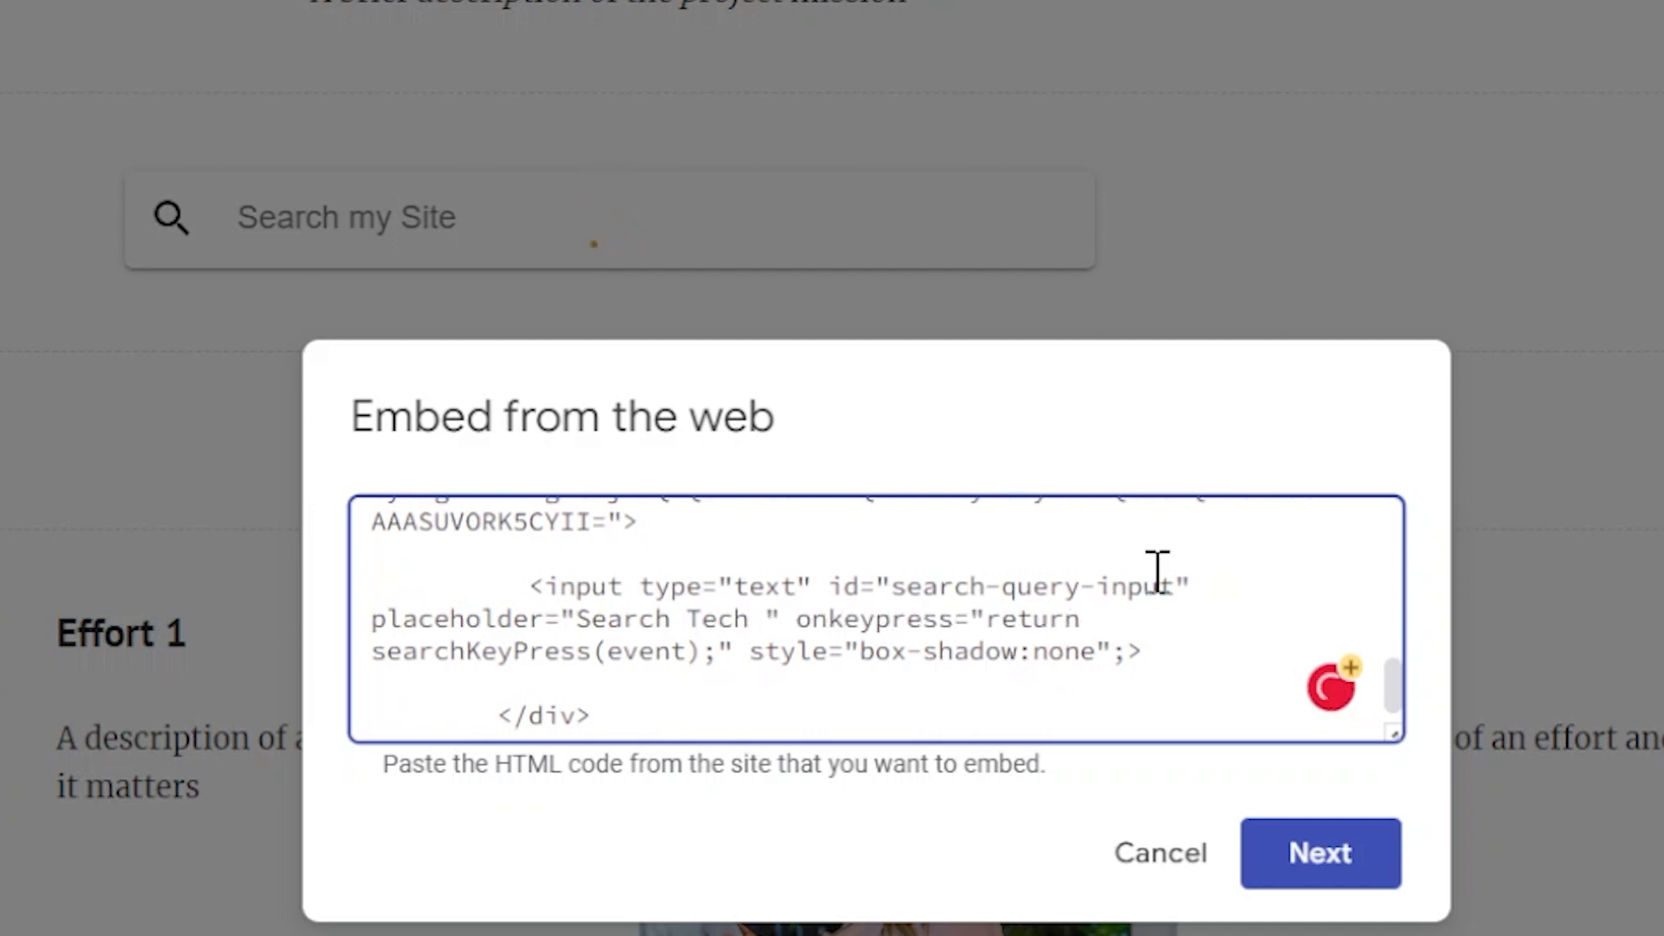
pyautogui.click(1318, 851)
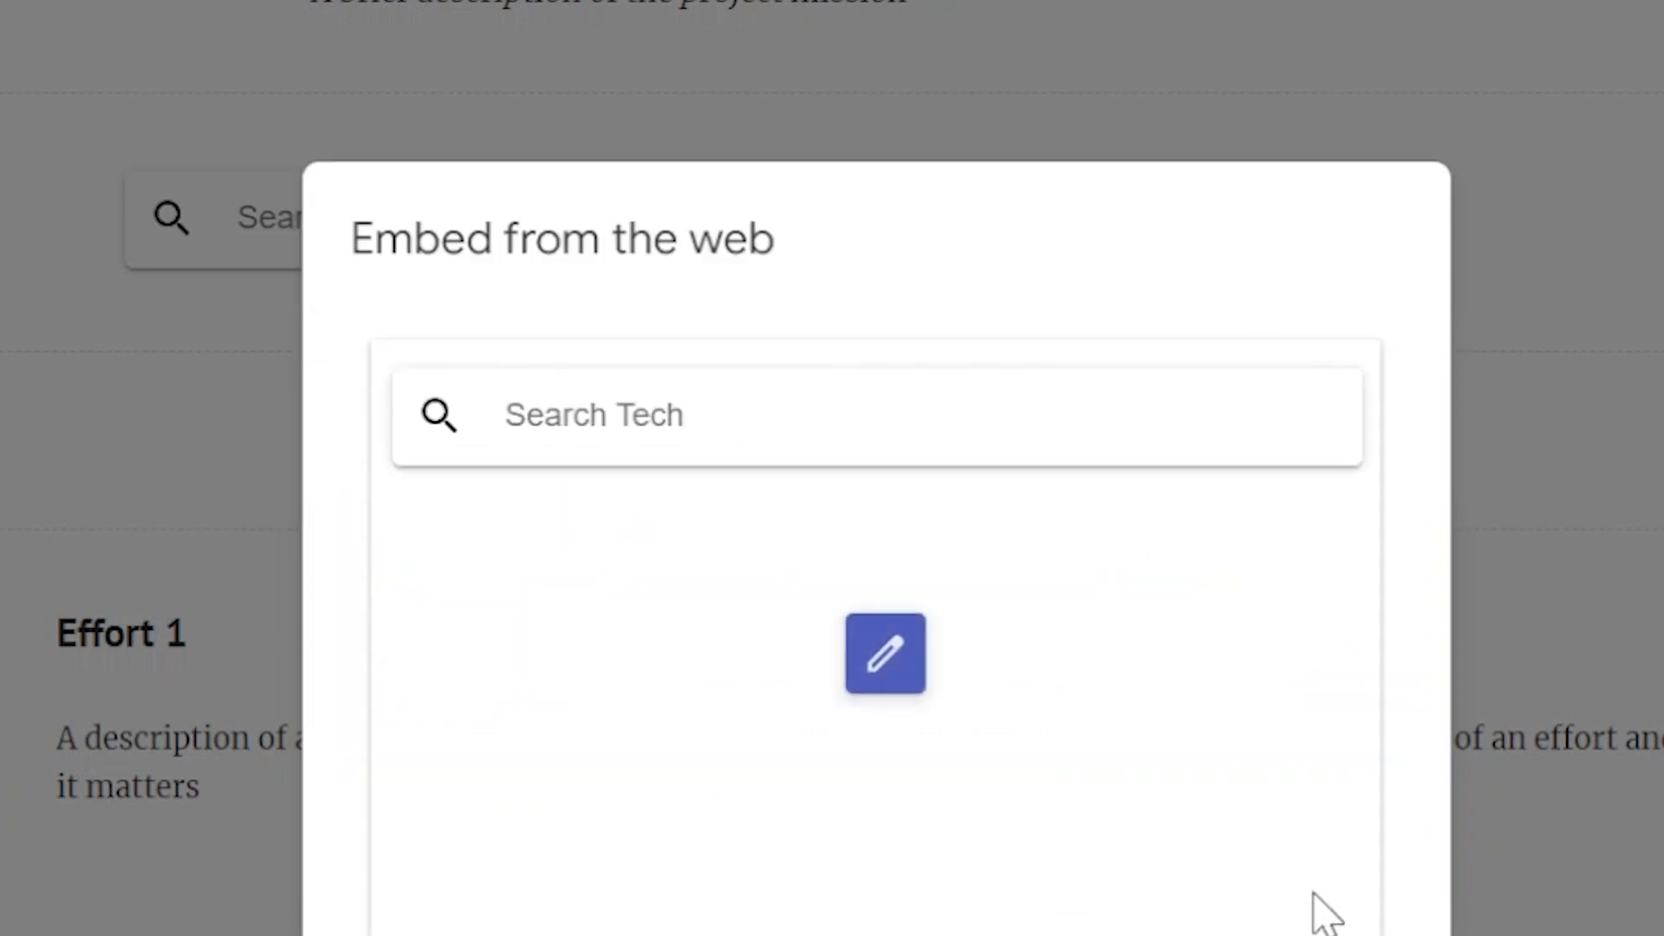
pyautogui.moveTo(1130, 918)
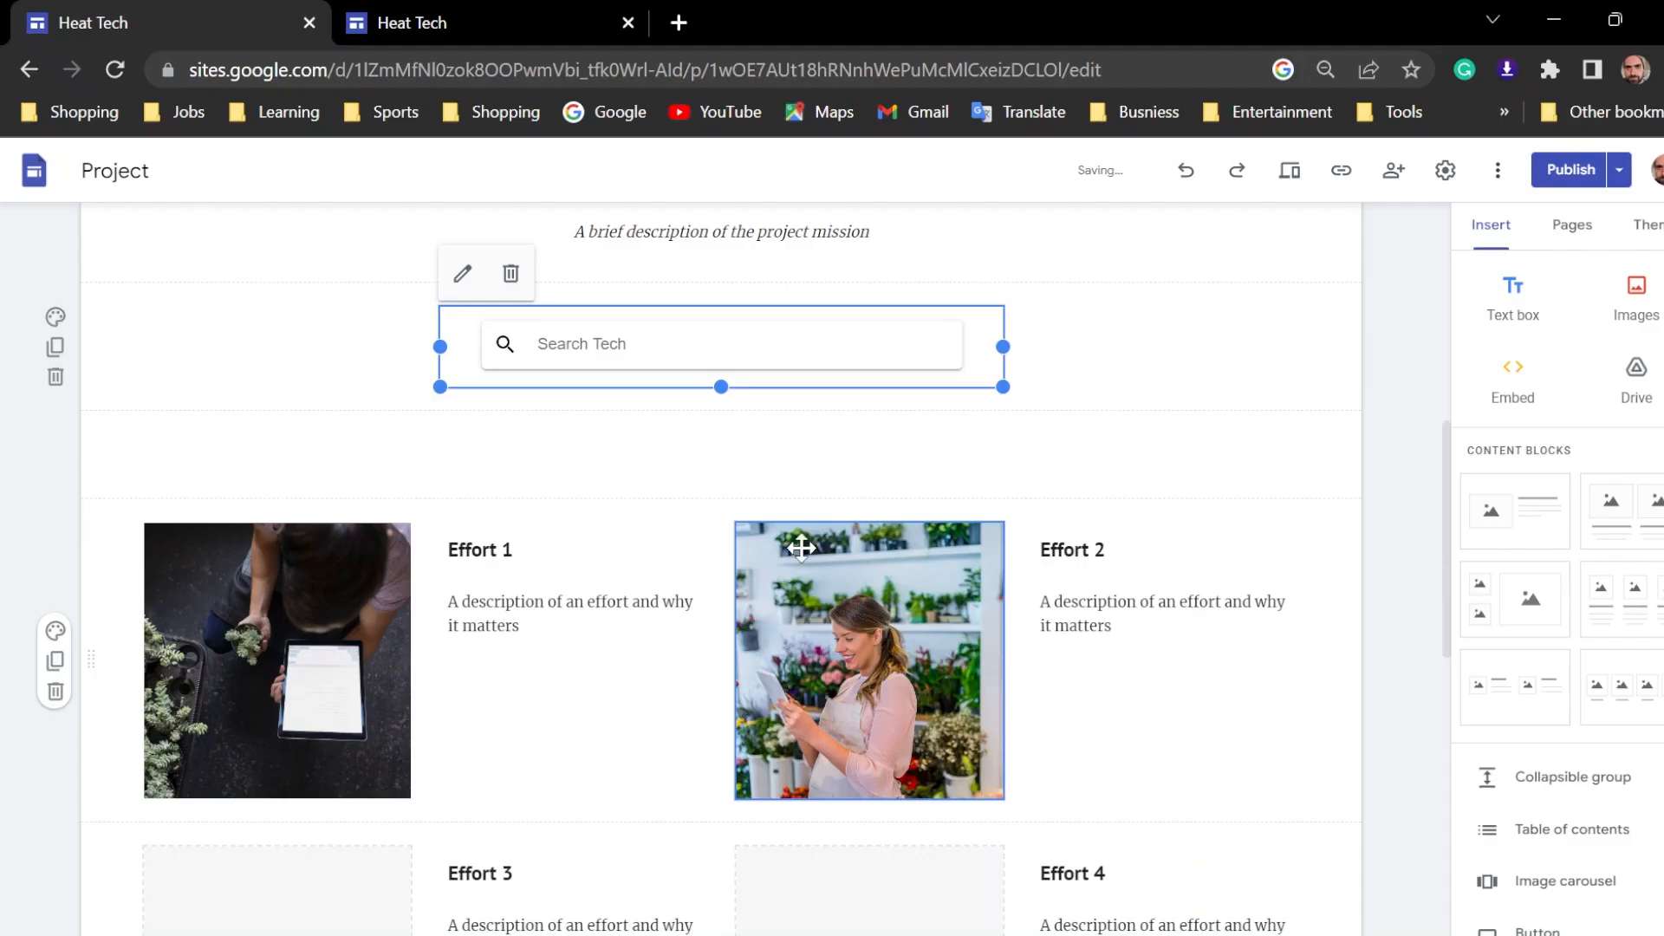
# Republish the Heat Tech site and open the live published home page
pyautogui.scroll(-3)
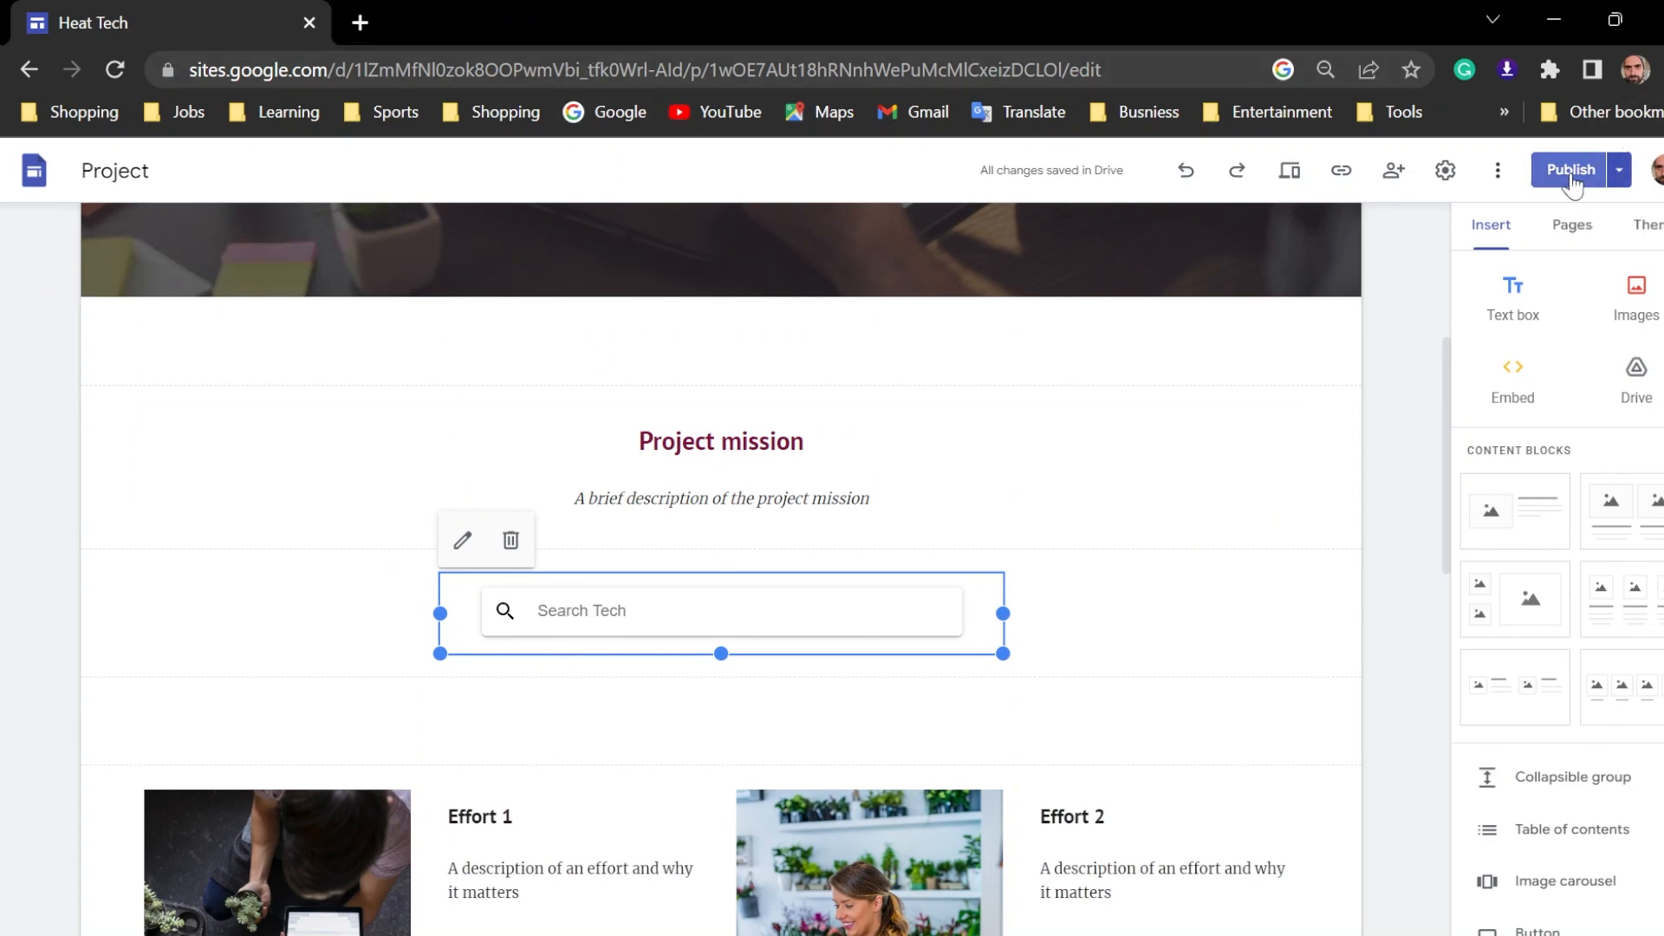
pyautogui.click(1571, 169)
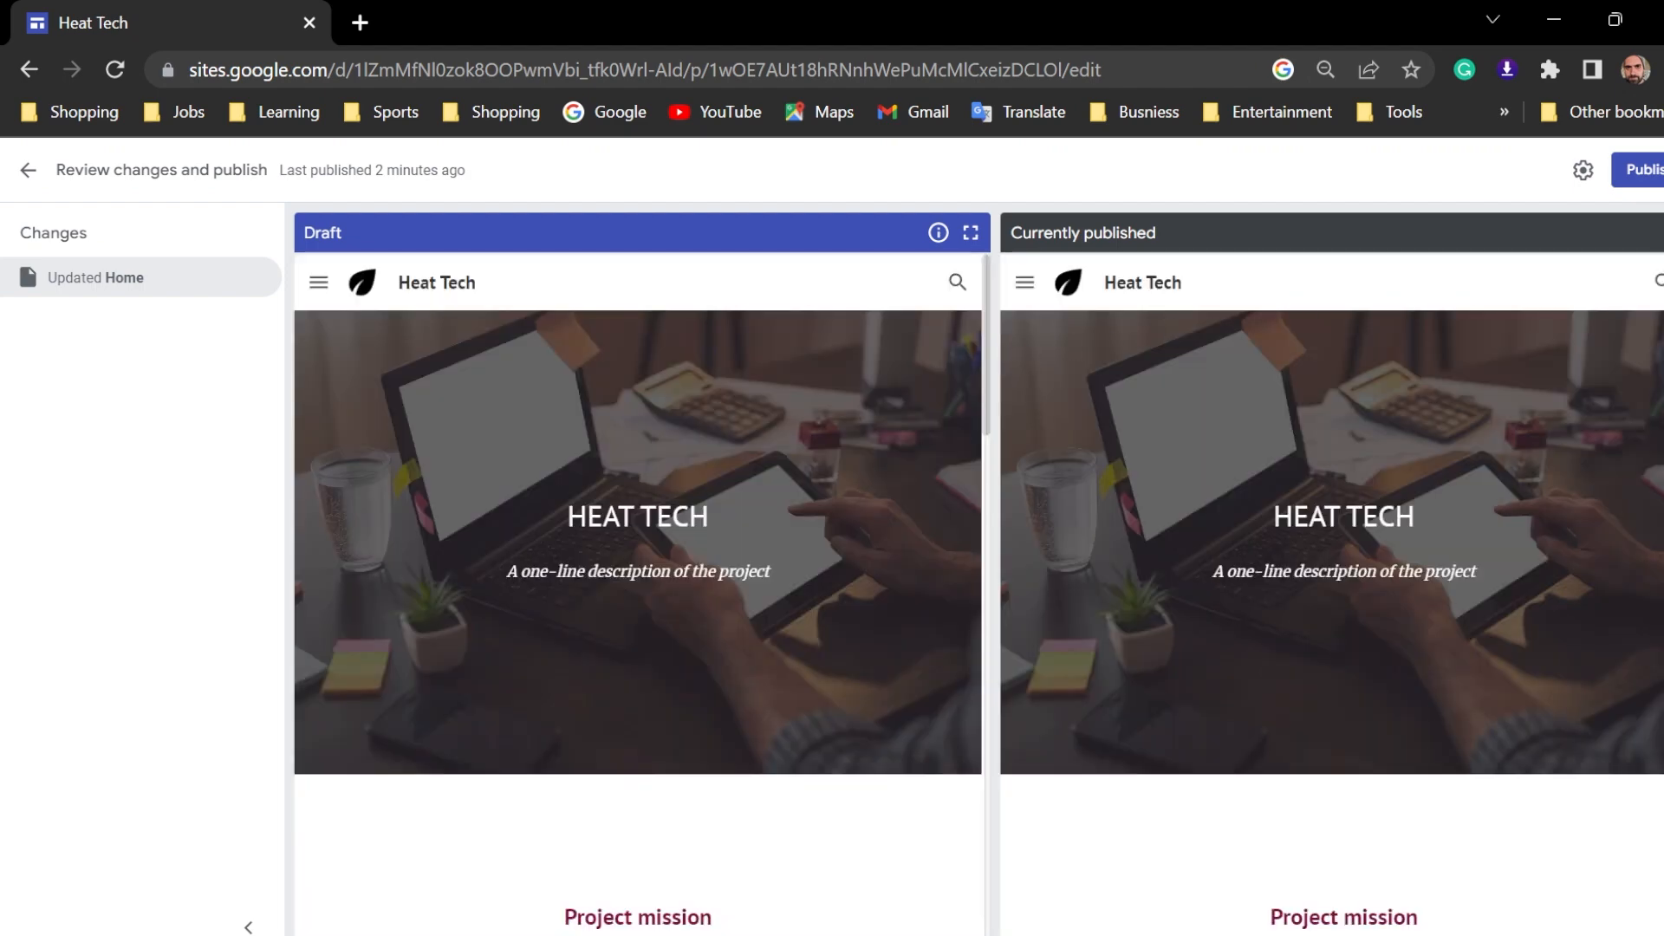
pyautogui.click(1652, 170)
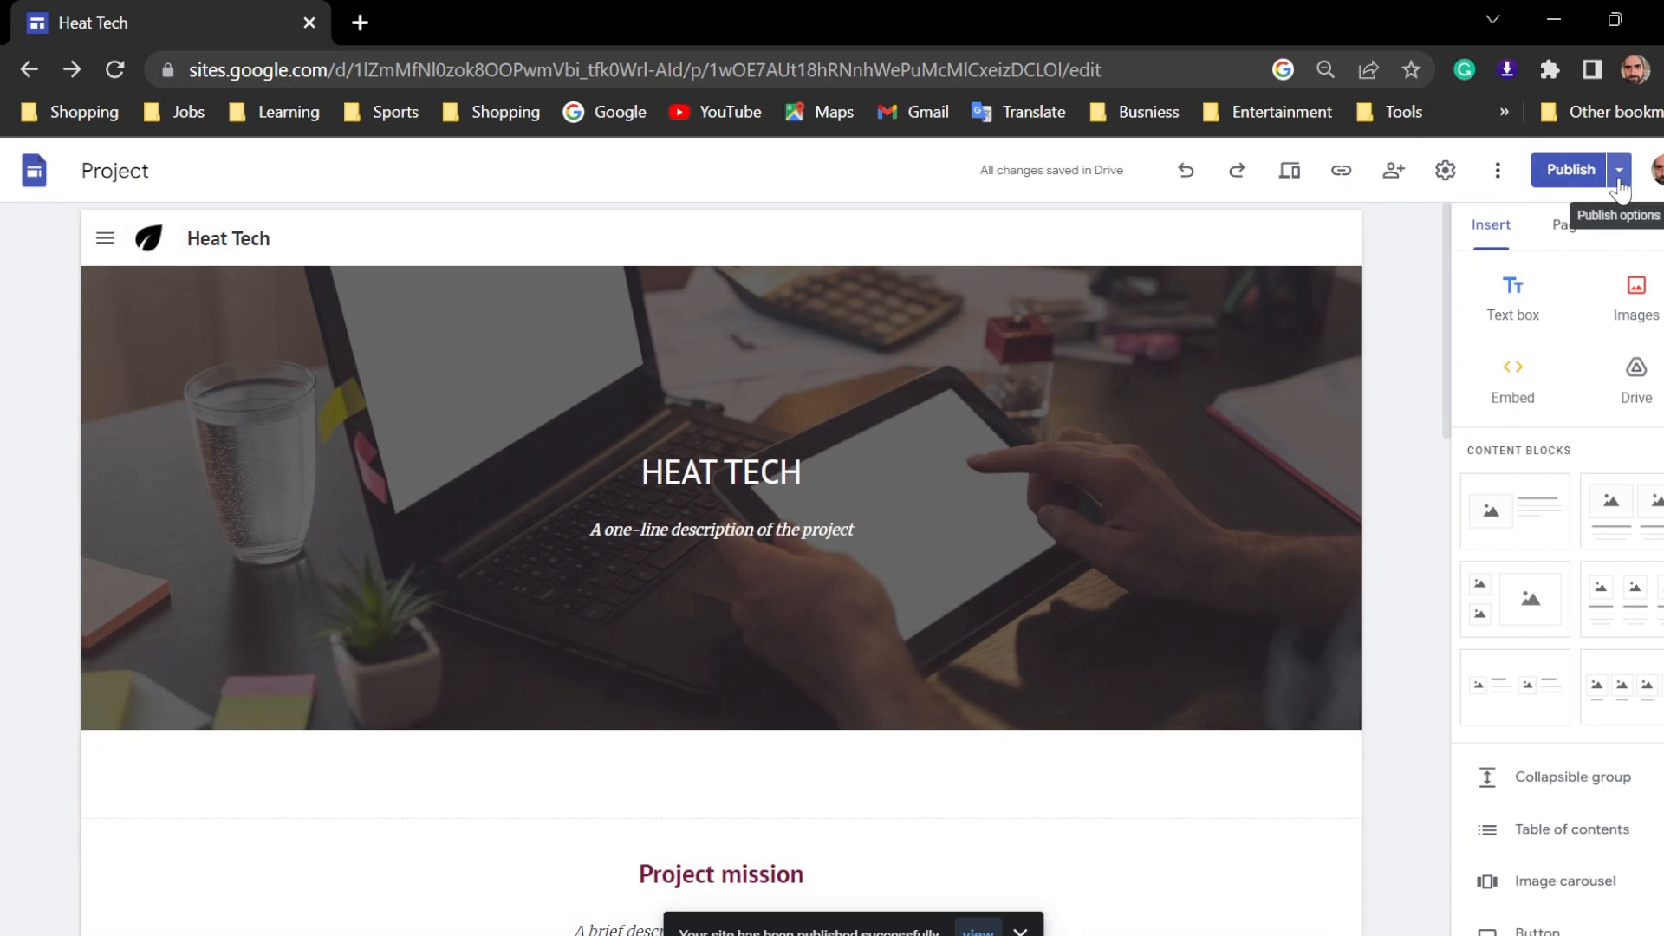
pyautogui.click(1618, 170)
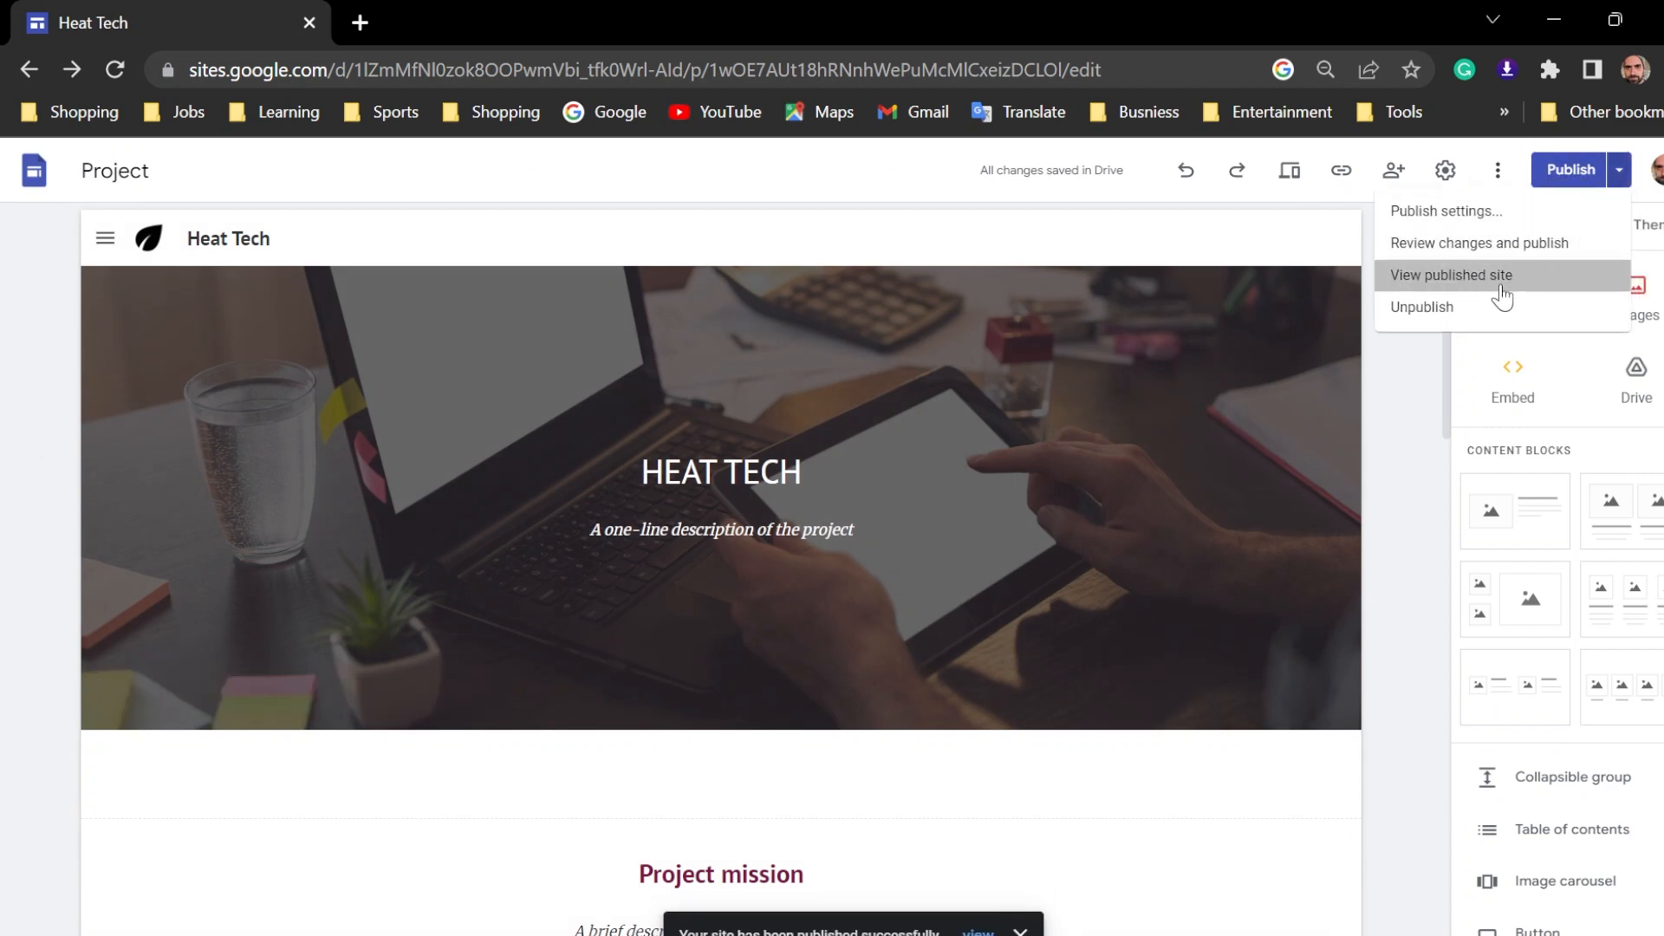
pyautogui.click(1450, 275)
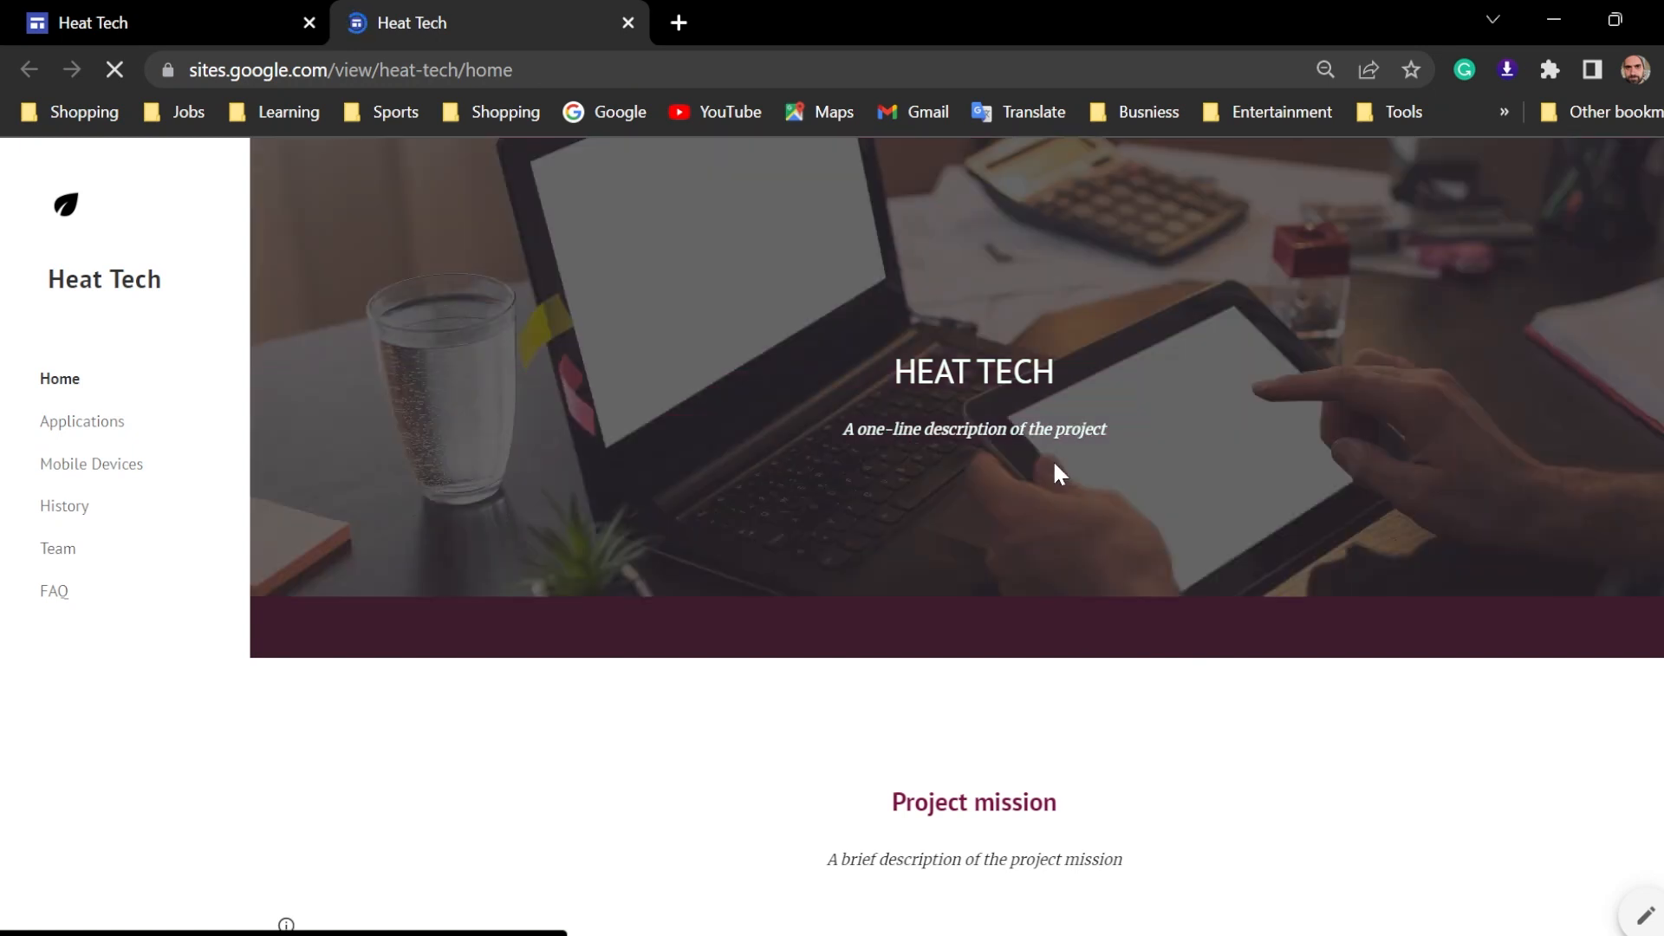
# Search for 'iphone' with the live Search Tech box
pyautogui.scroll(-3)
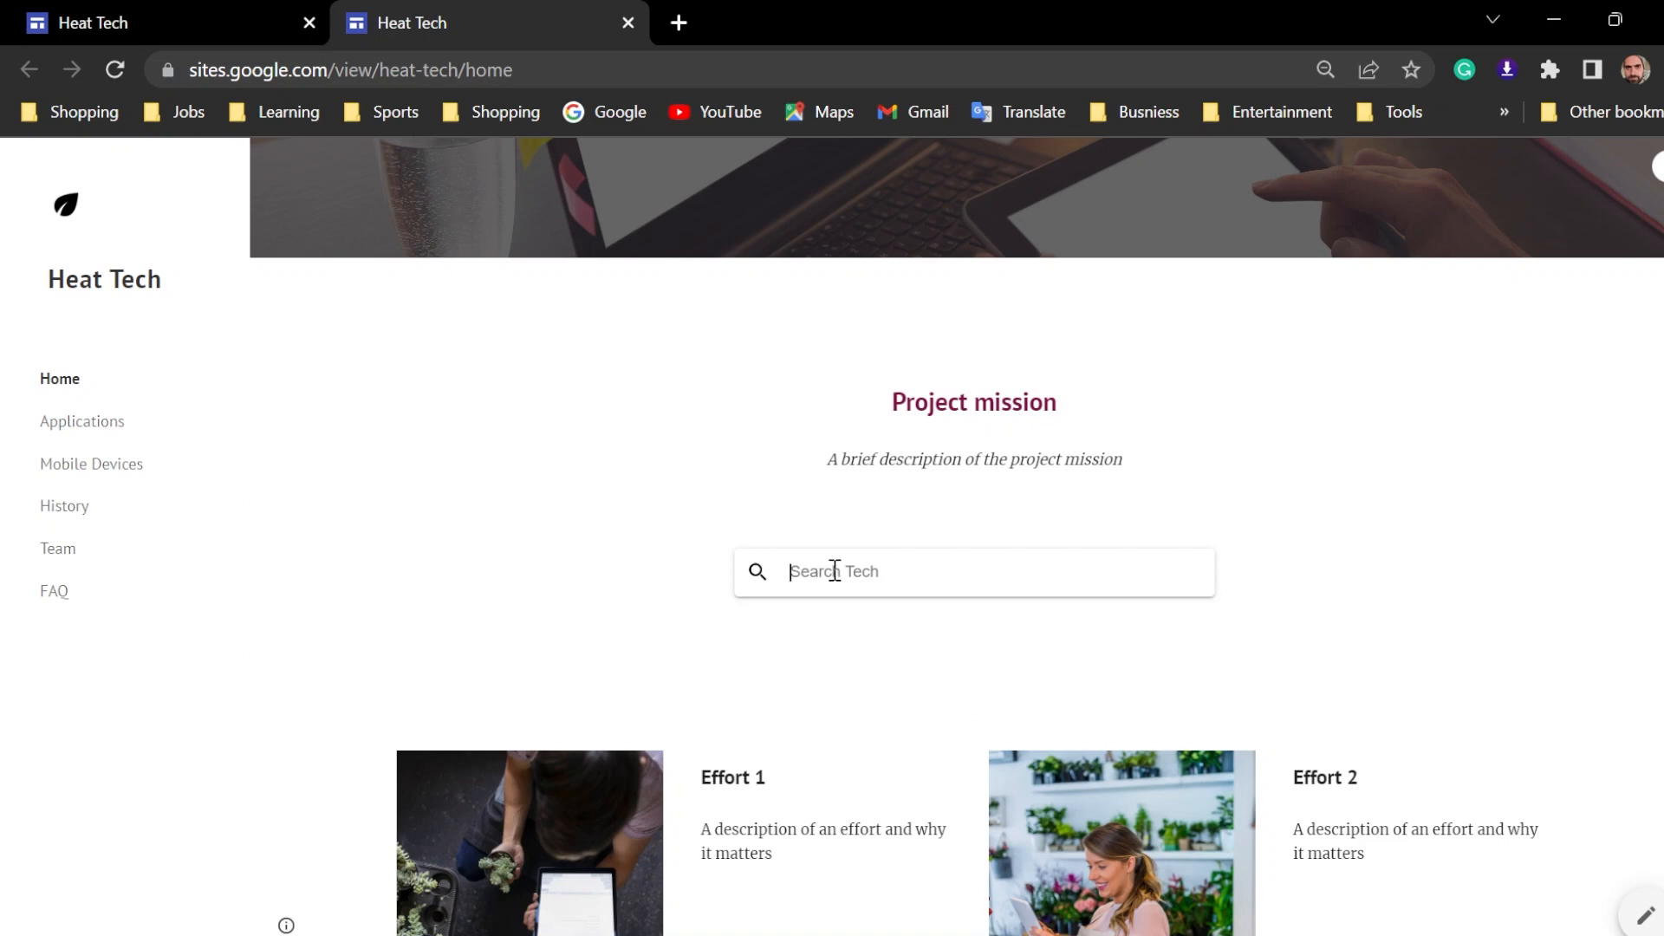
pyautogui.click(955, 571)
pyautogui.write('iphone')
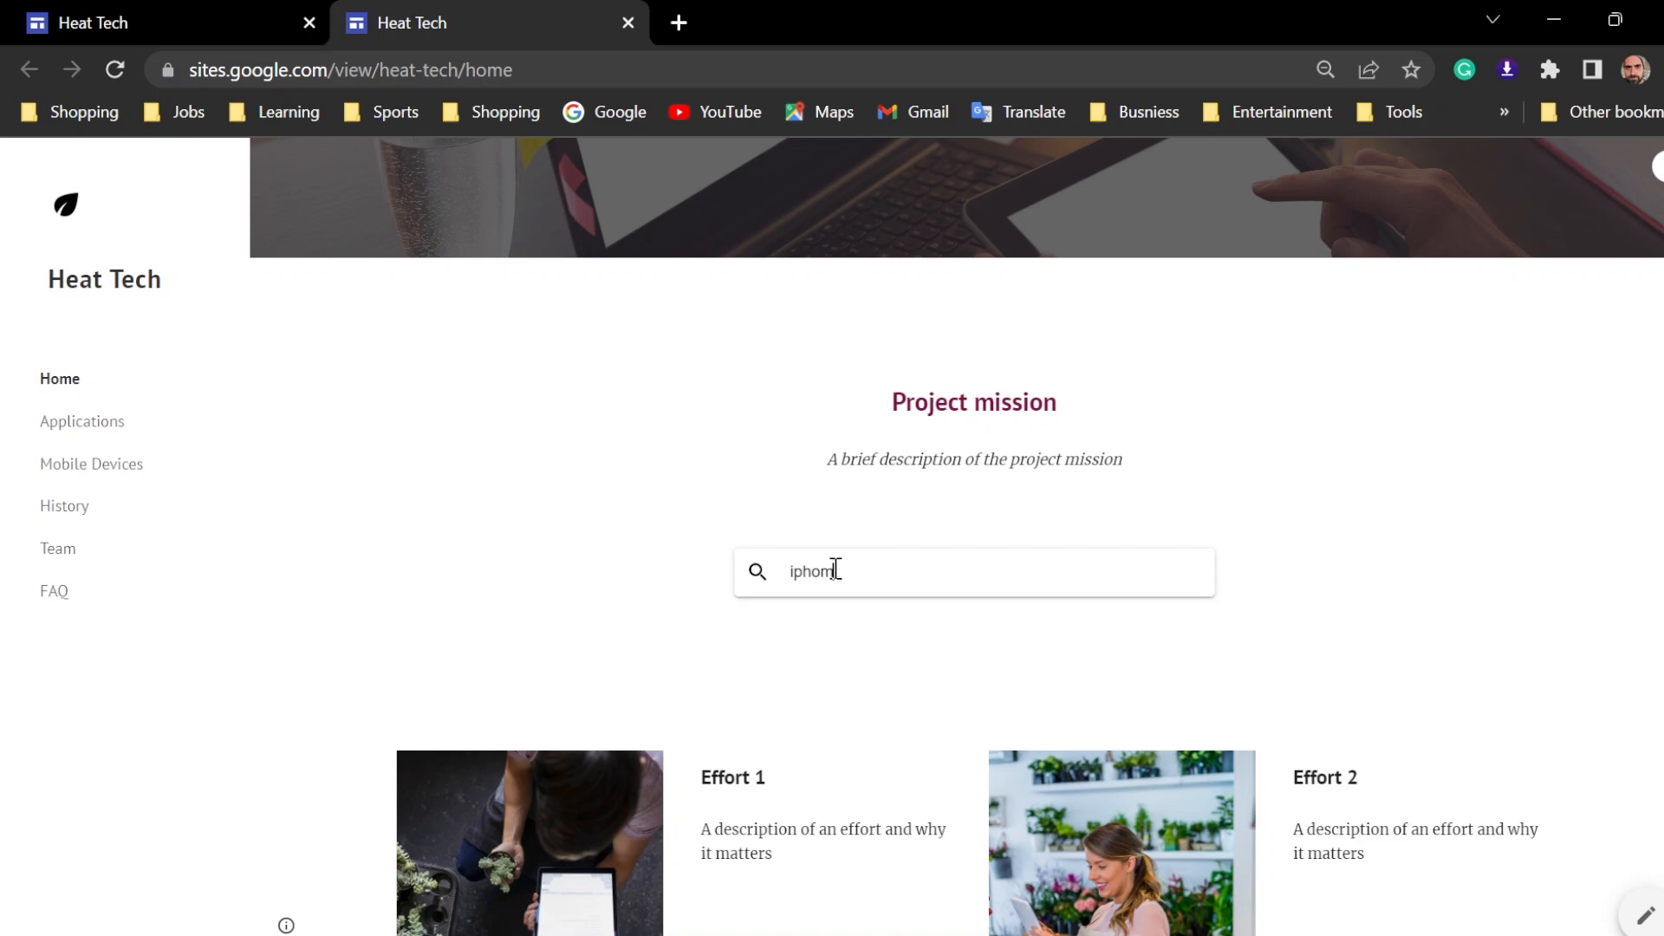
pyautogui.press('Enter')
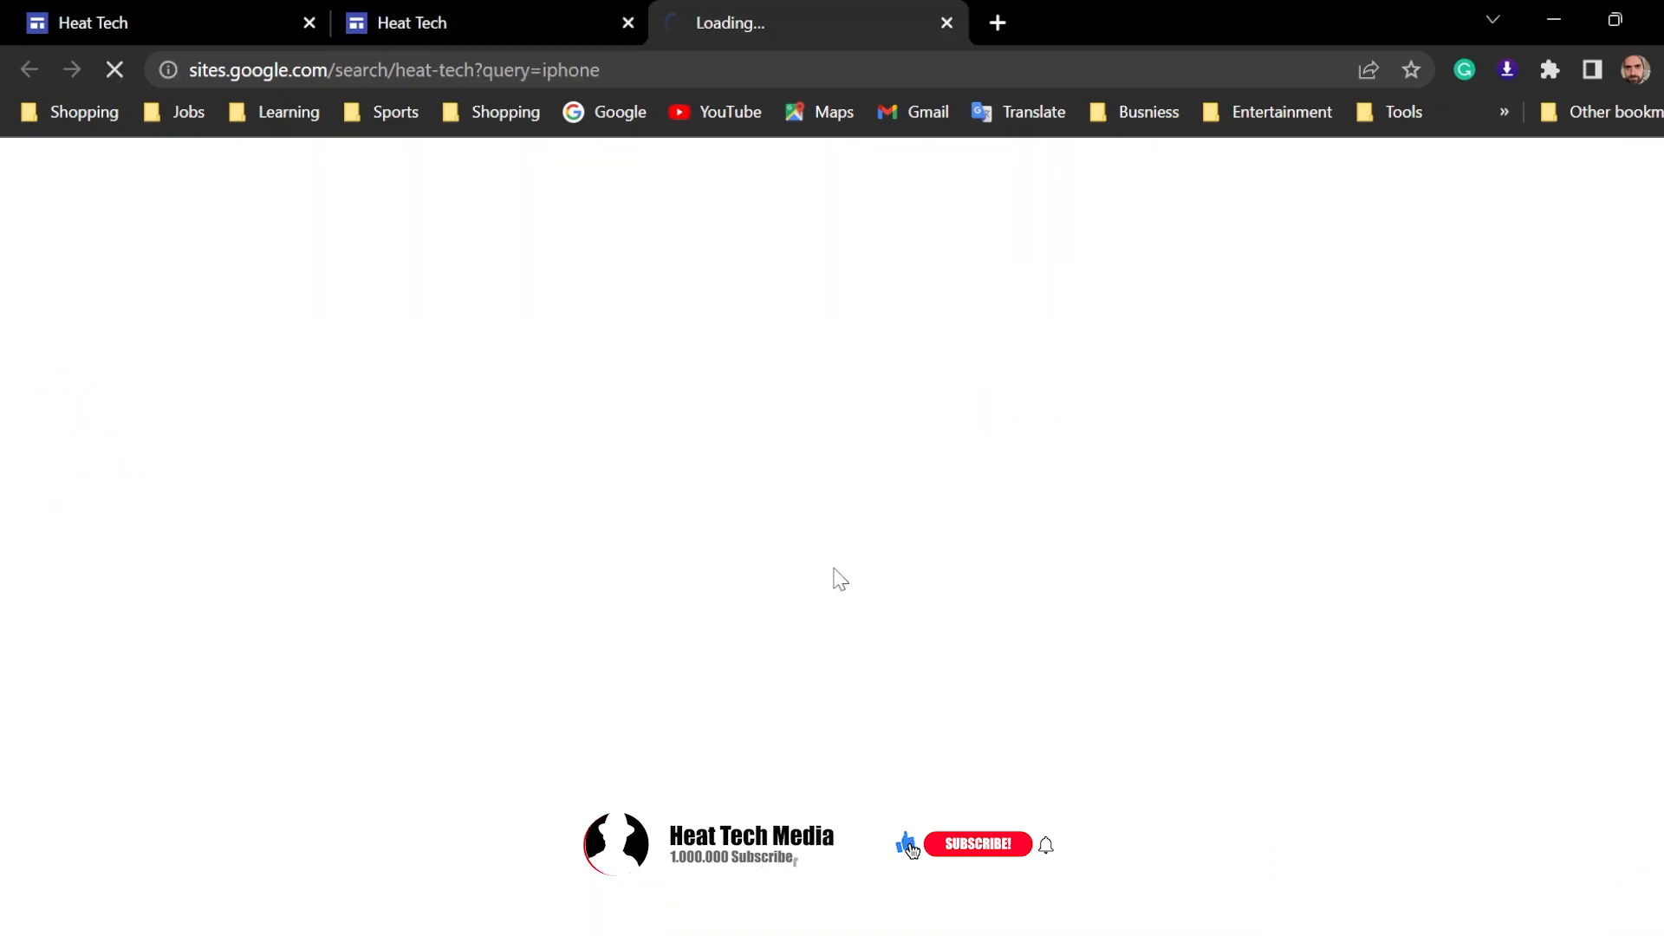
pyautogui.click(975, 843)
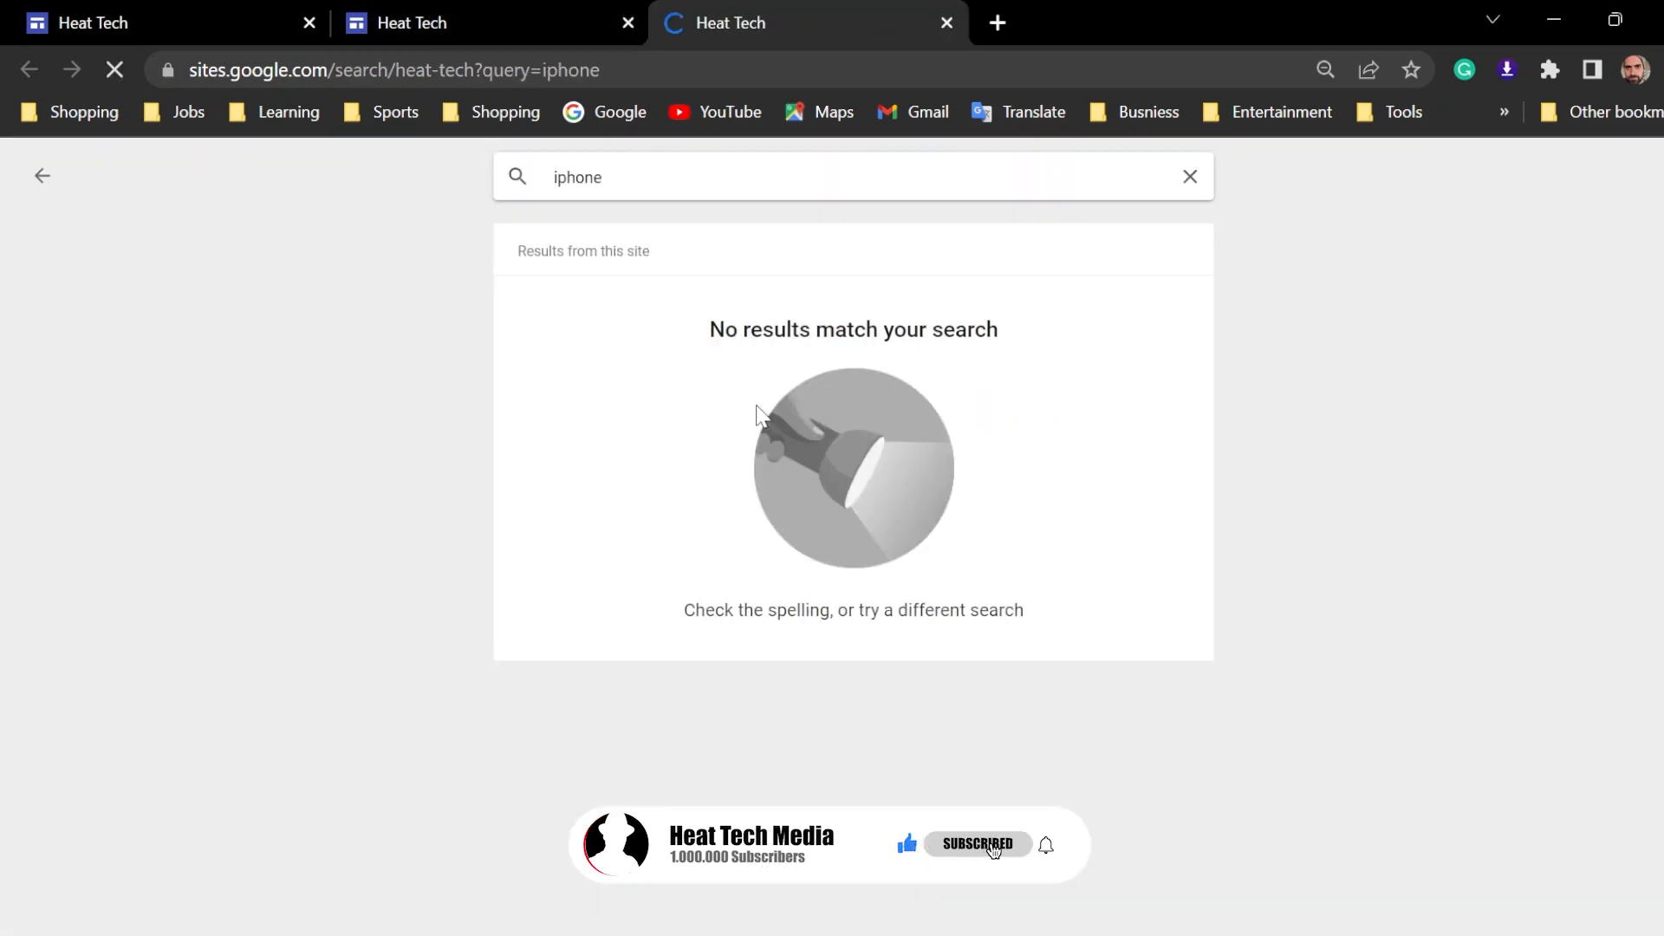